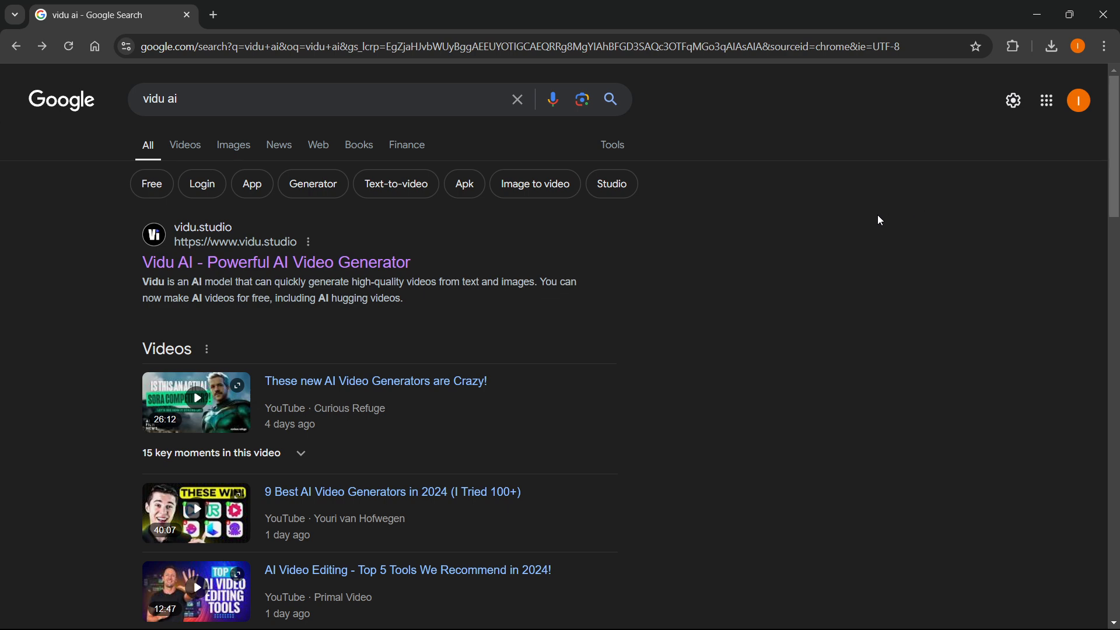
{"action": "mouse_move", "coordinate": [610, 128]}
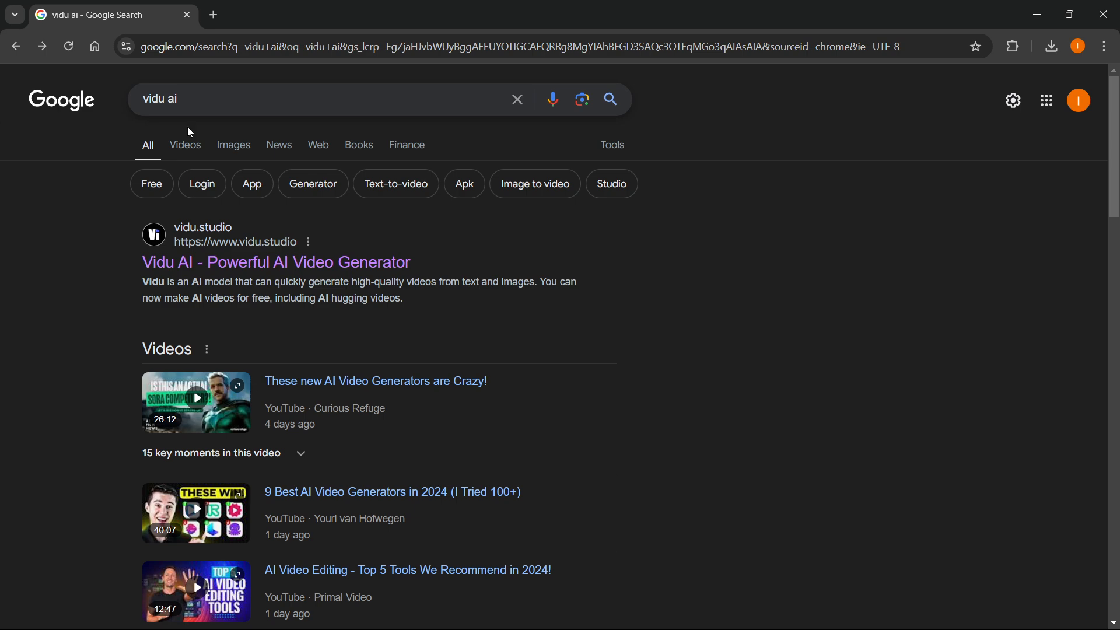
{"action": "mouse_move", "coordinate": [259, 271]}
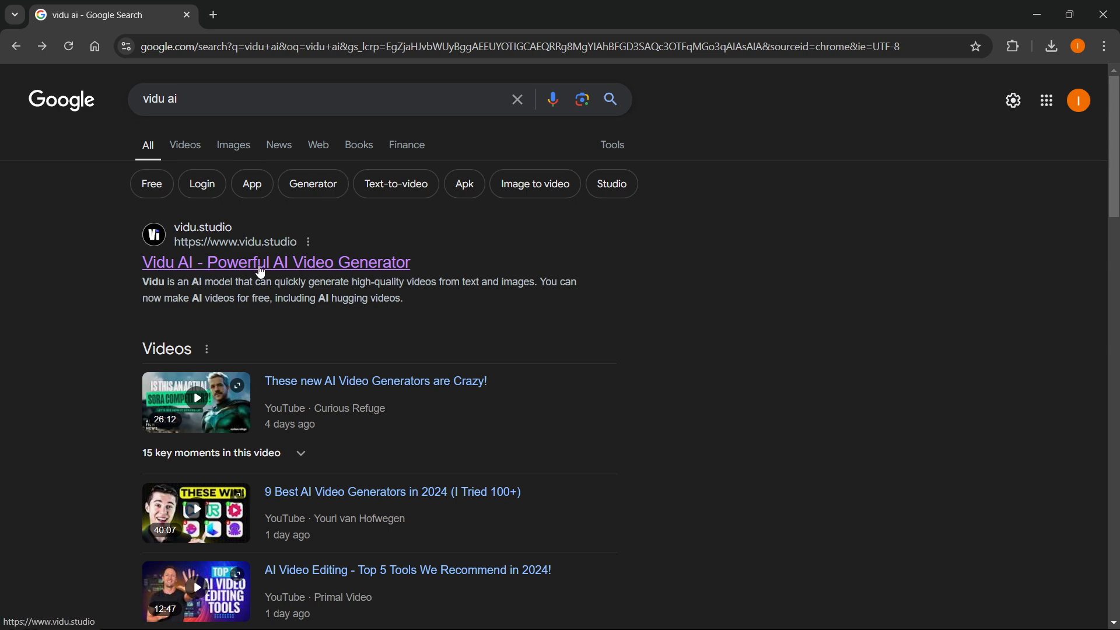
{"action": "mouse_move", "coordinate": [203, 247]}
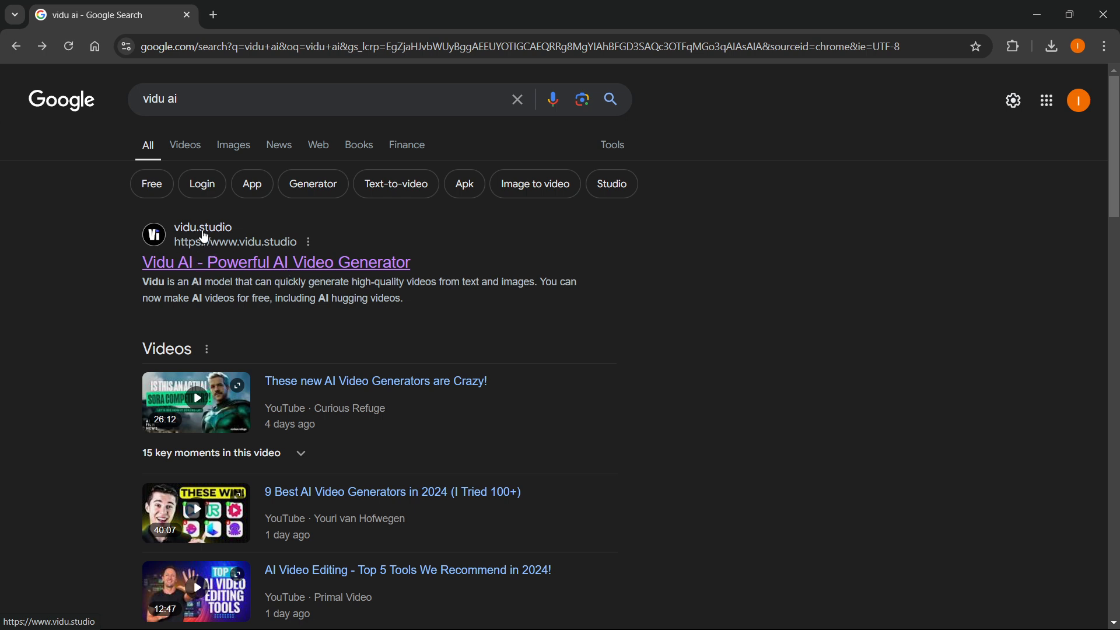
Sign in to vidu.studio with a Google account, landing on the home page with 80 free credits
{"action": "left_click", "coordinate": [275, 263]}
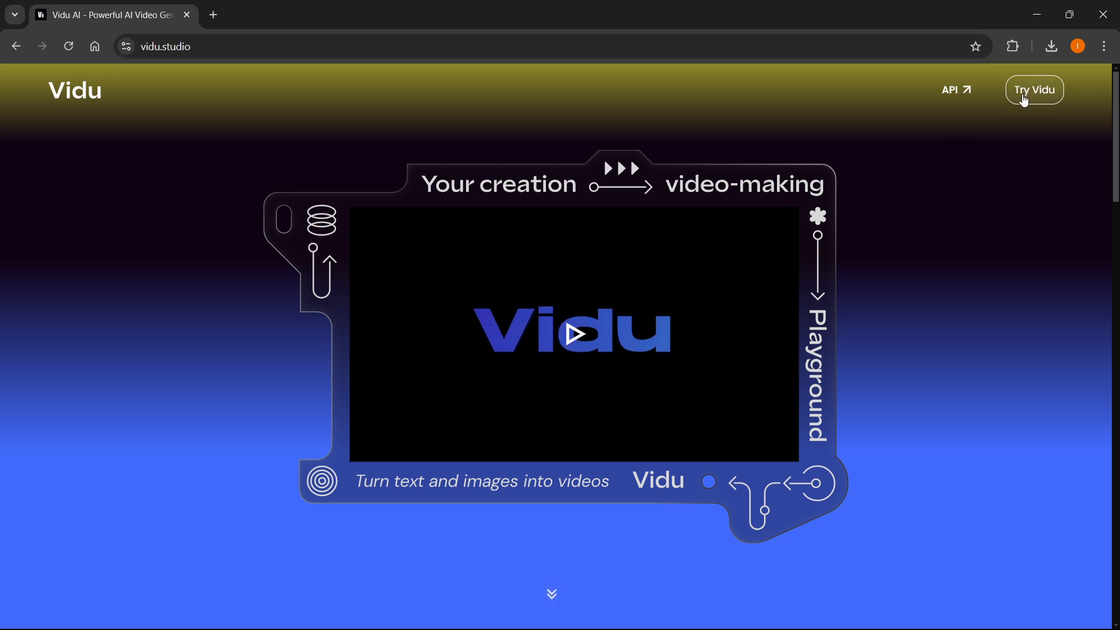
{"action": "left_click", "coordinate": [1032, 90]}
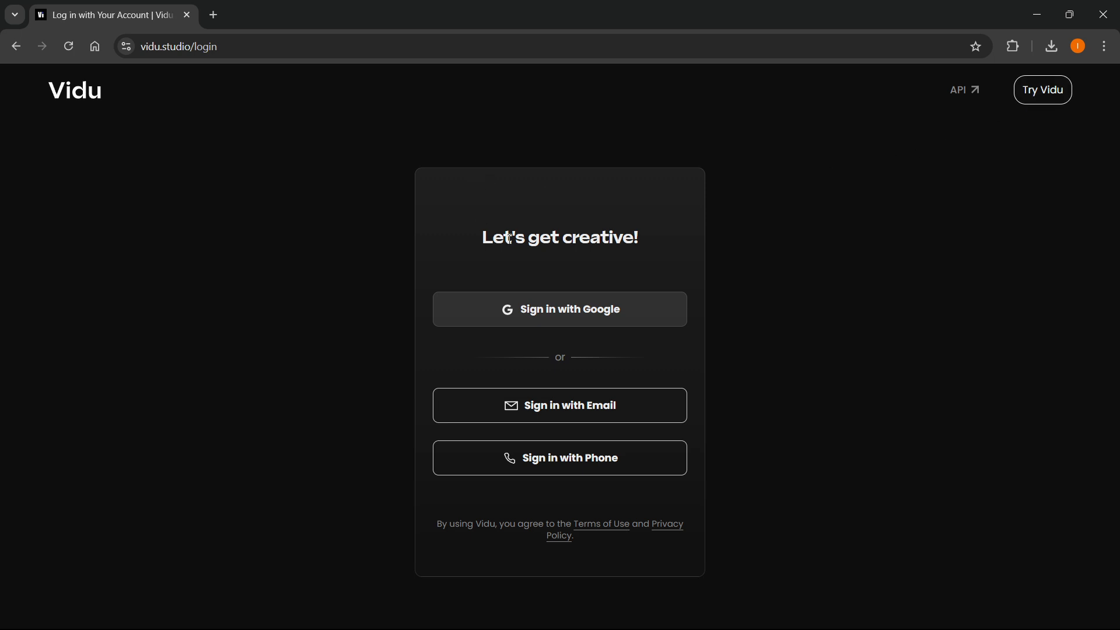
{"action": "mouse_move", "coordinate": [565, 272]}
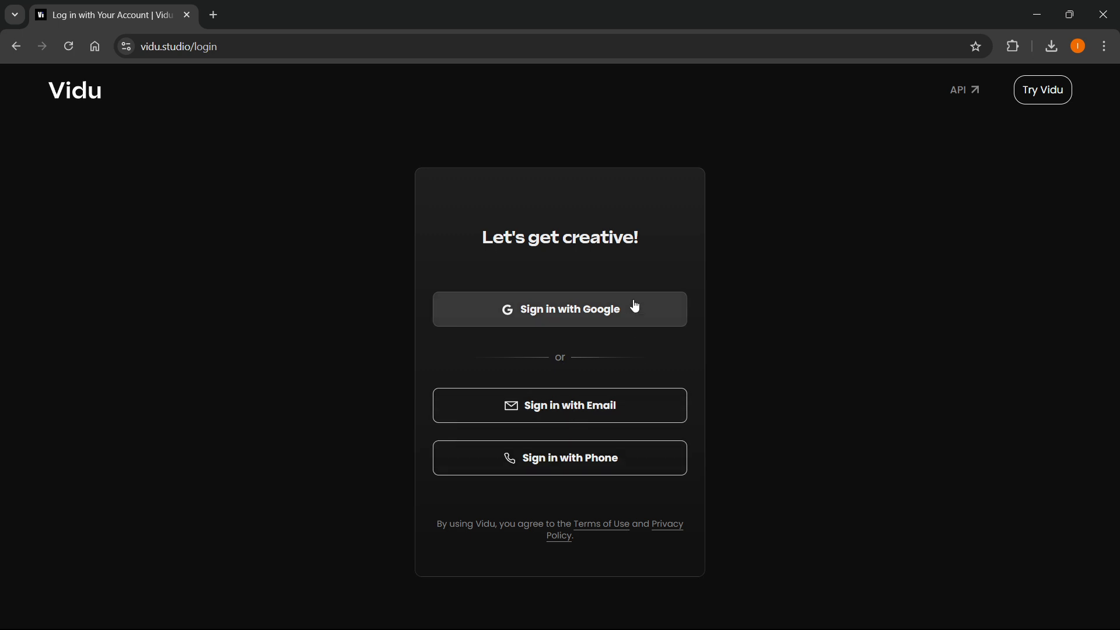
{"action": "left_click", "coordinate": [558, 308]}
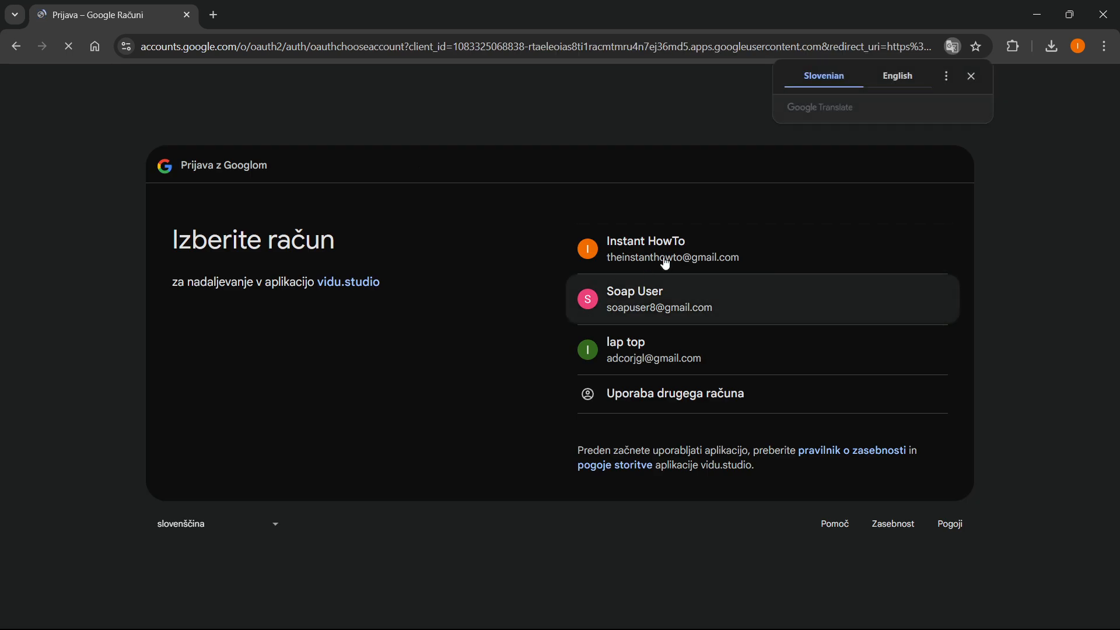
{"action": "left_click", "coordinate": [645, 248]}
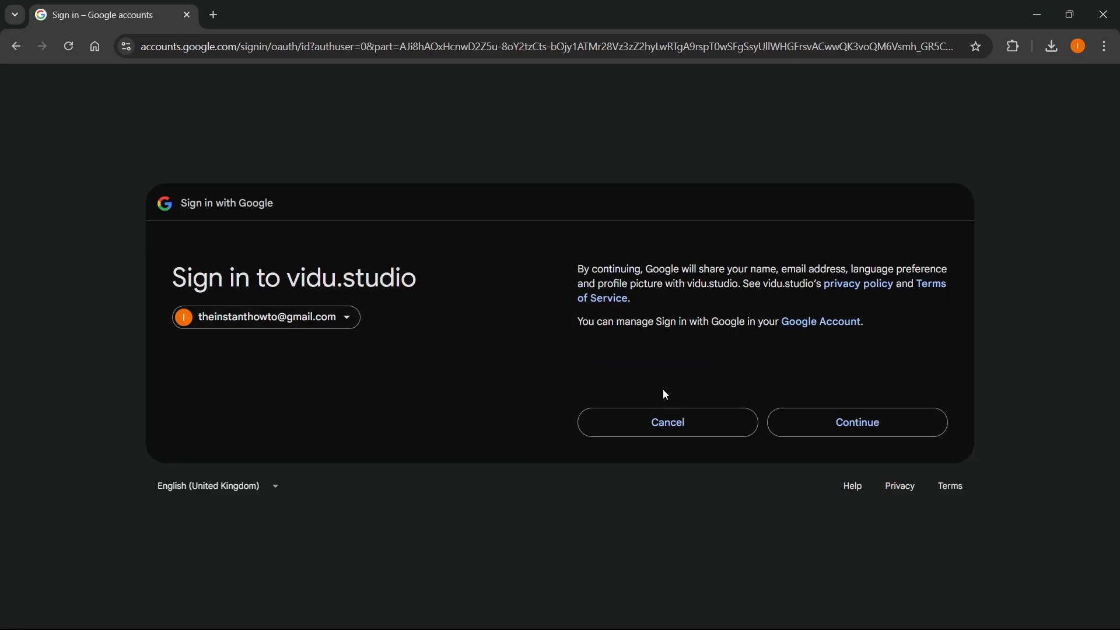
{"action": "left_click", "coordinate": [855, 421]}
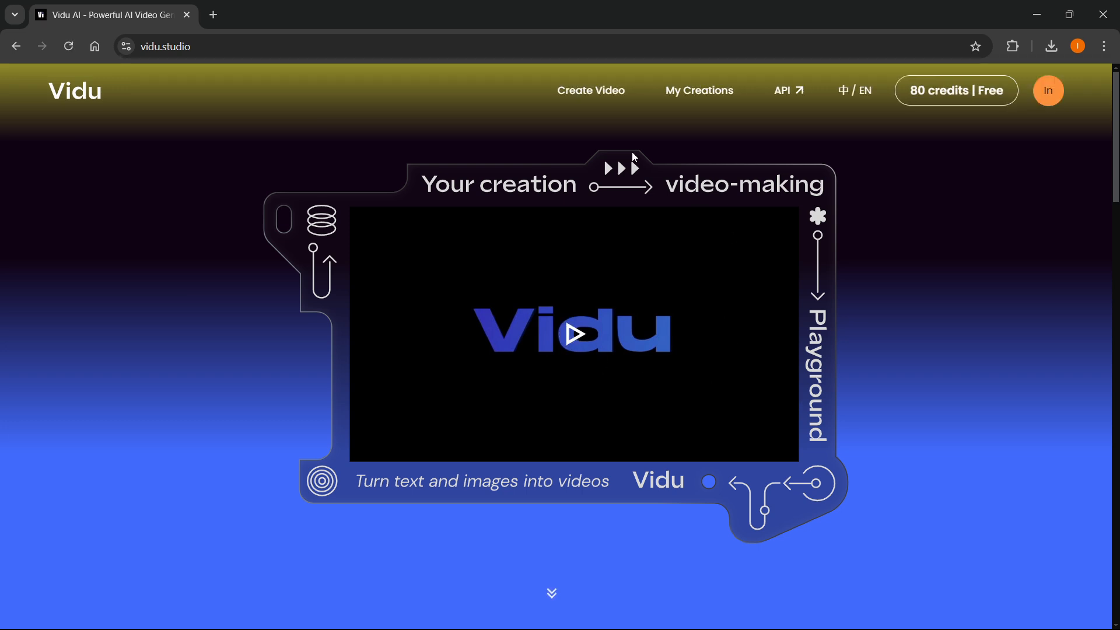
{"action": "mouse_move", "coordinate": [603, 96]}
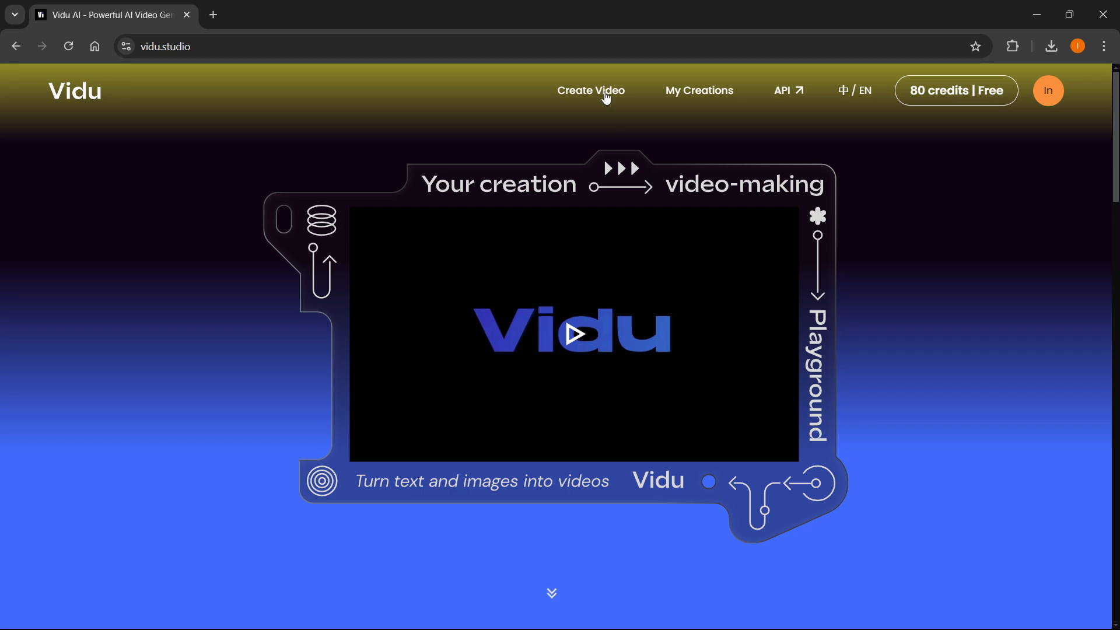
{"action": "mouse_move", "coordinate": [591, 91]}
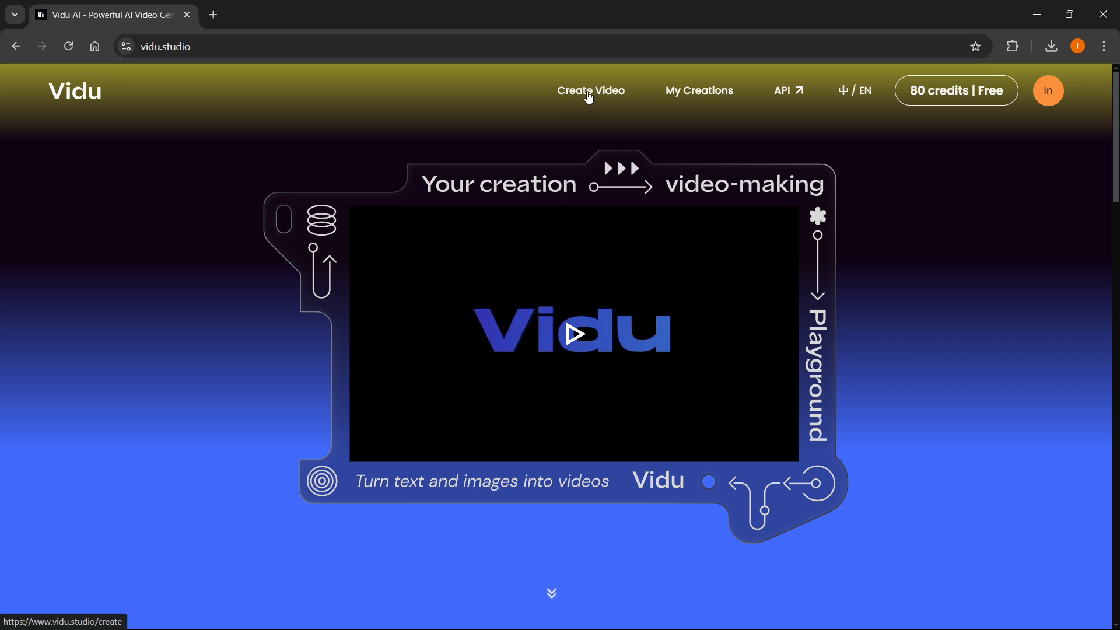
Enter the image-to-video prompt 'A beautiful sunset over the sea.' with Enhance prompt left on
{"action": "left_click", "coordinate": [590, 89]}
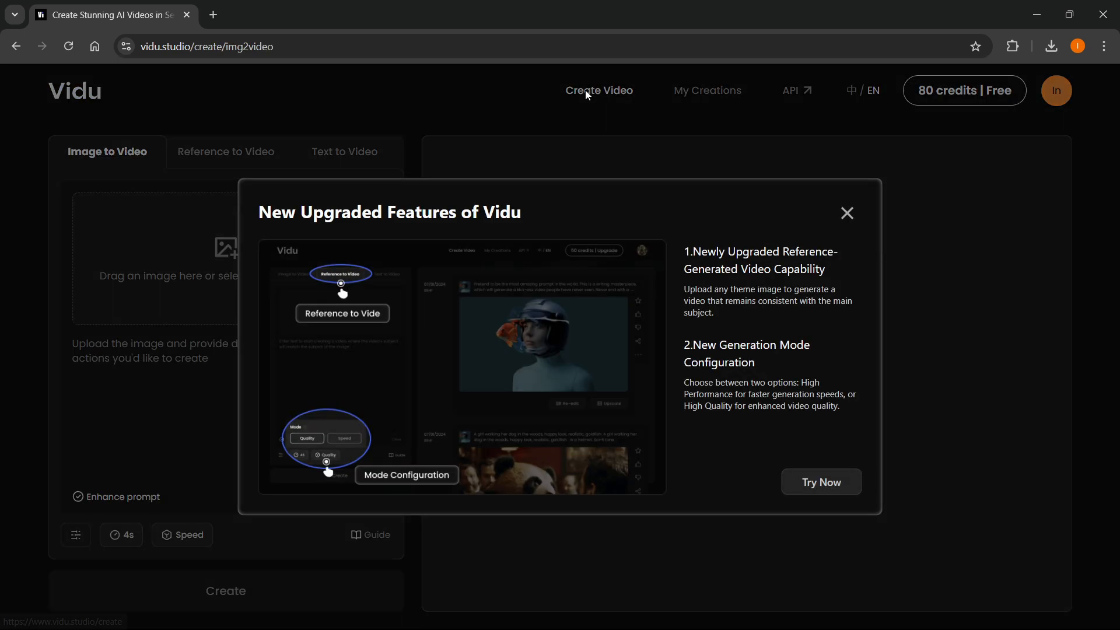
{"action": "left_click", "coordinate": [847, 212]}
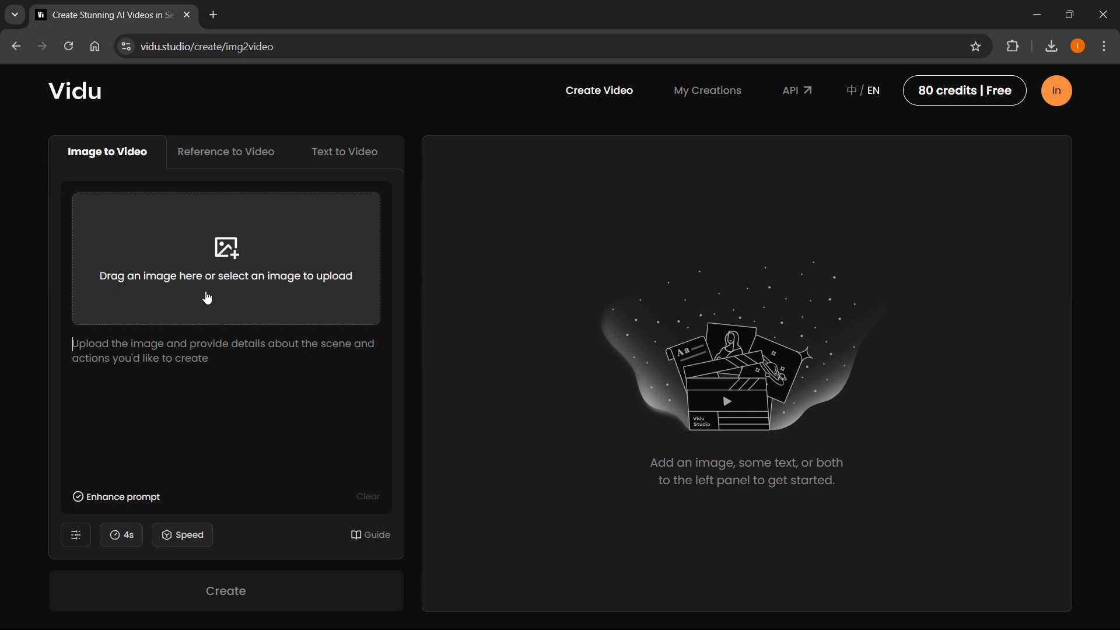
{"action": "mouse_move", "coordinate": [269, 285]}
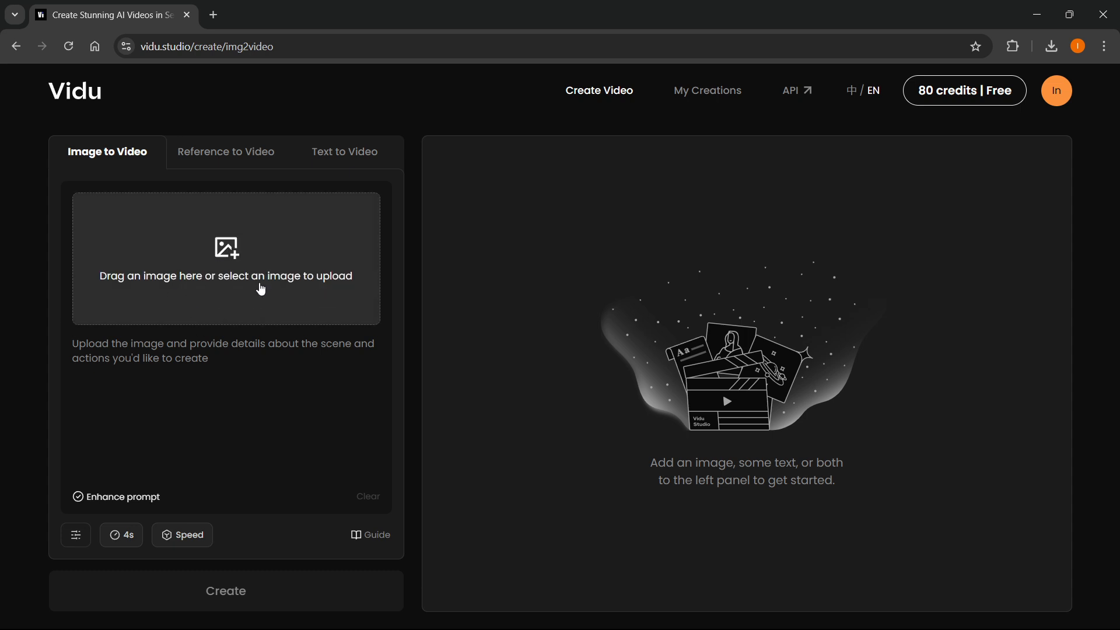
{"action": "mouse_move", "coordinate": [279, 288]}
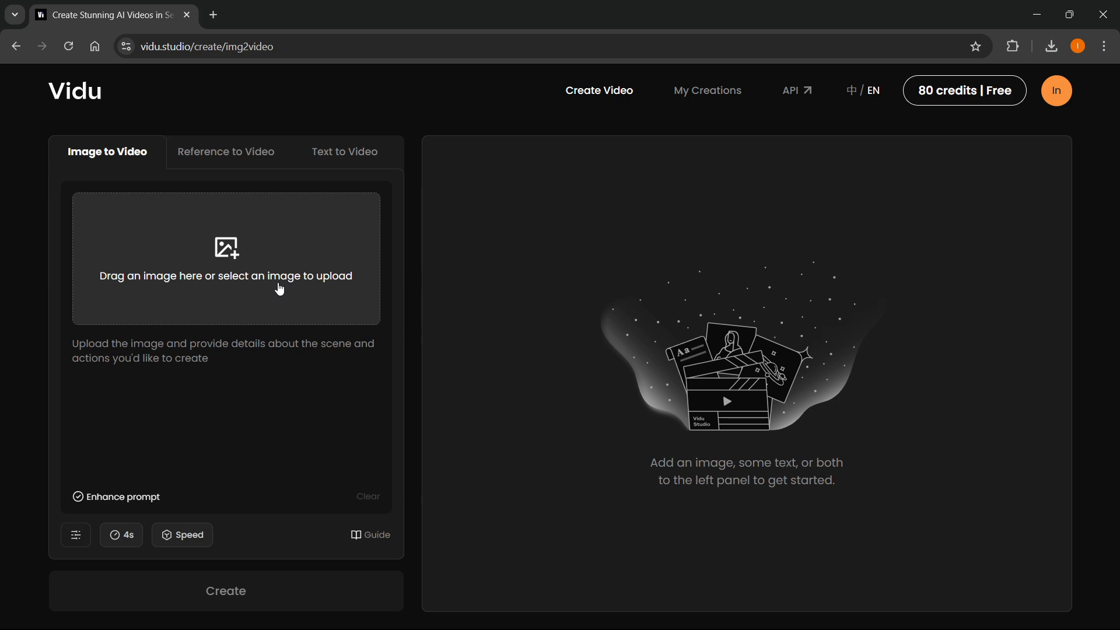
{"action": "mouse_move", "coordinate": [245, 266]}
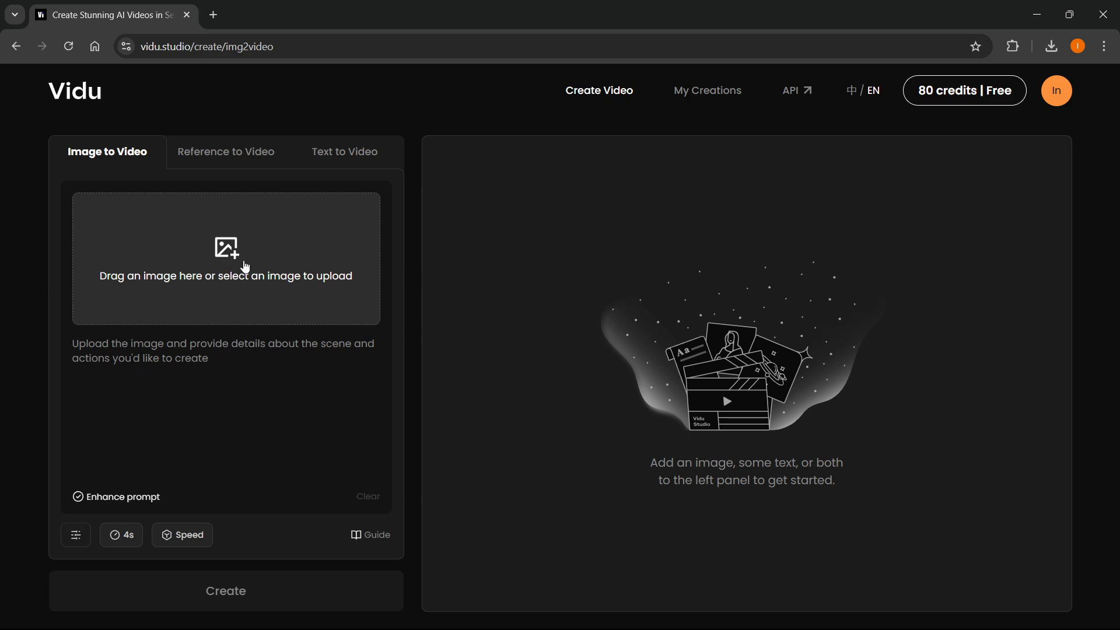
{"action": "mouse_move", "coordinate": [241, 323]}
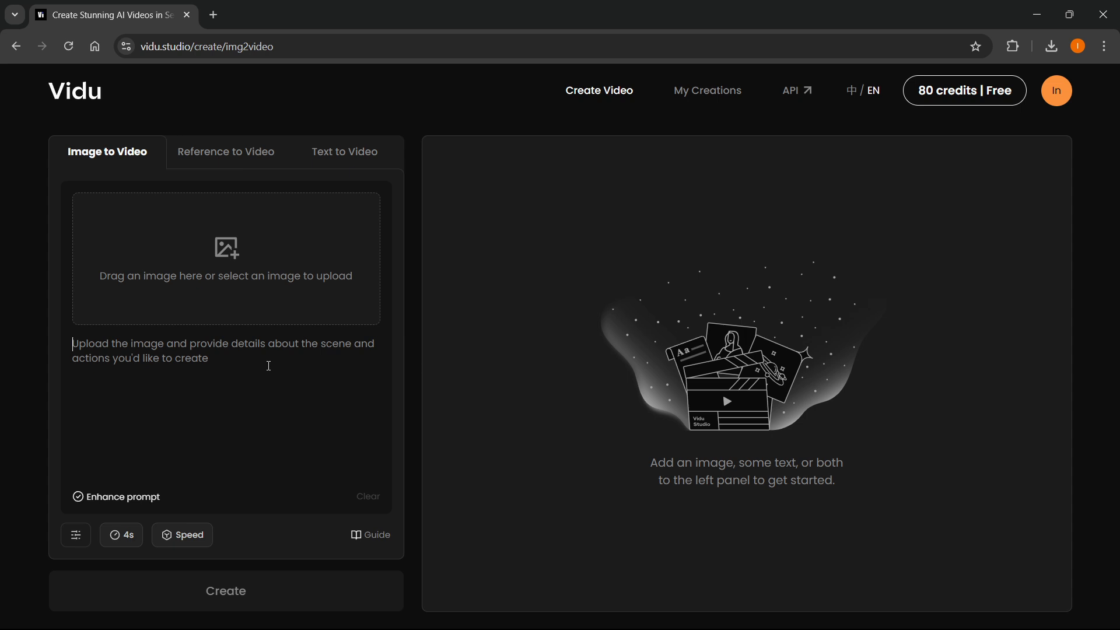
{"action": "type", "text": "A beautiful sunset ove"}
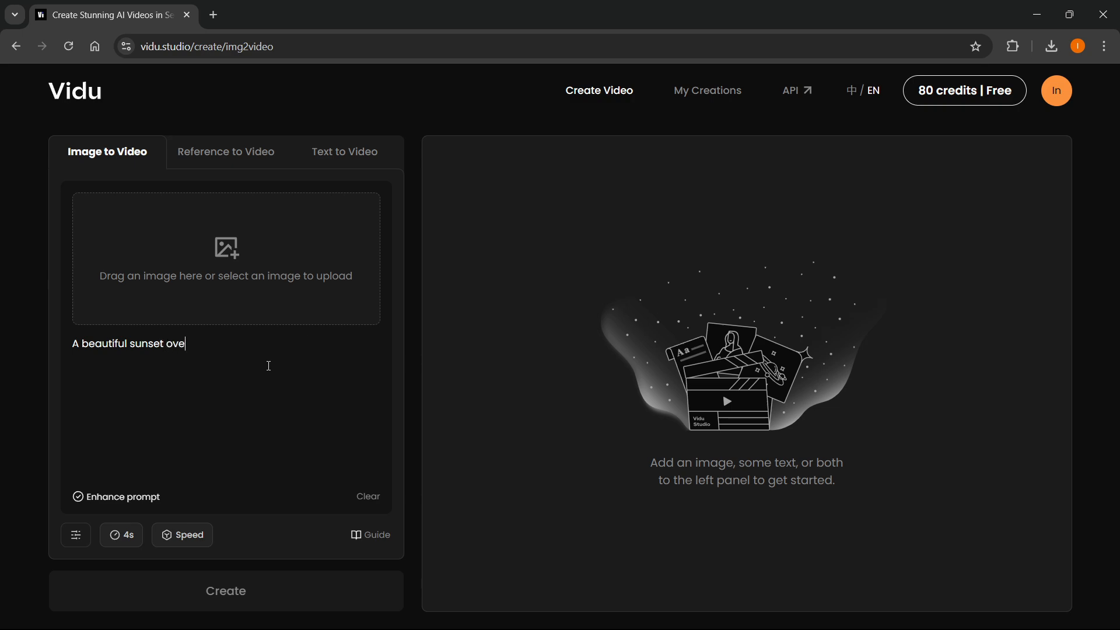
{"action": "type", "text": "r the sea."}
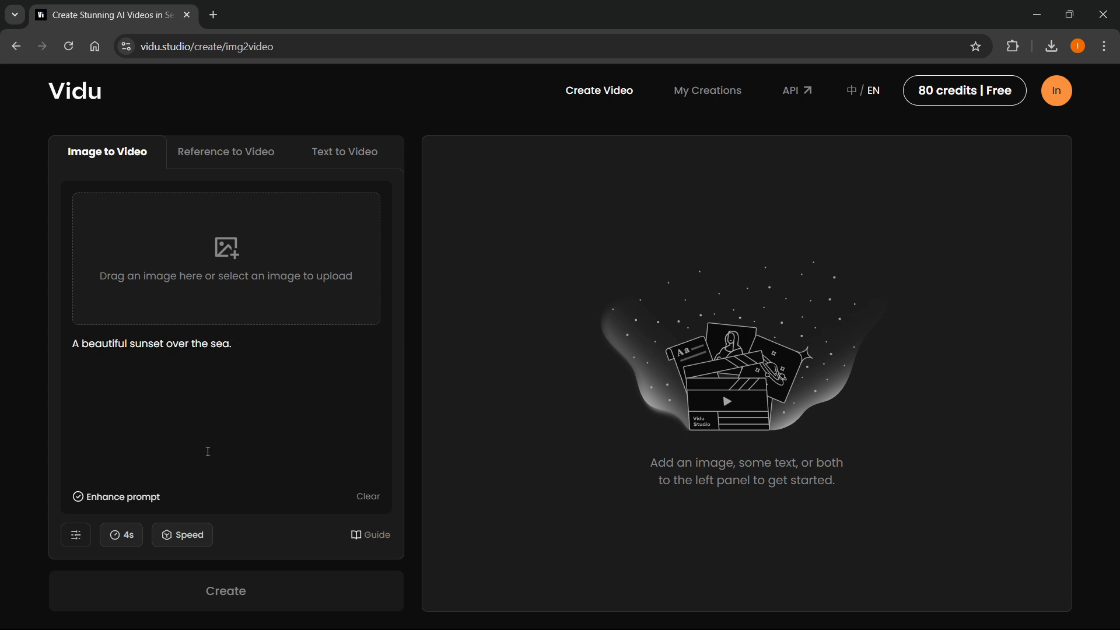
{"action": "mouse_move", "coordinate": [78, 497]}
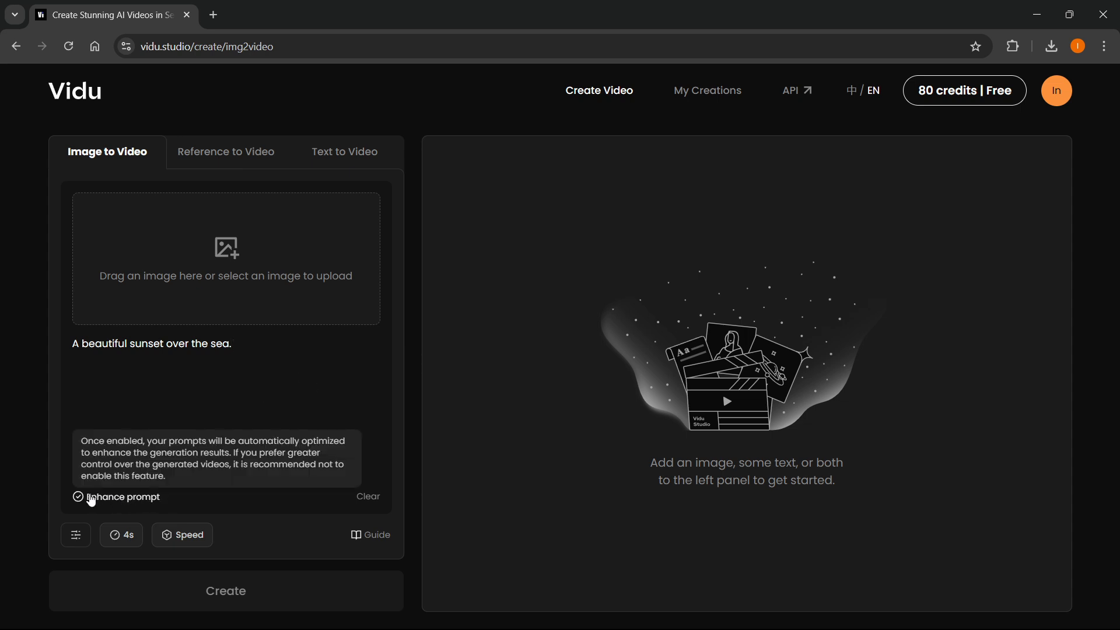
{"action": "left_click", "coordinate": [78, 497]}
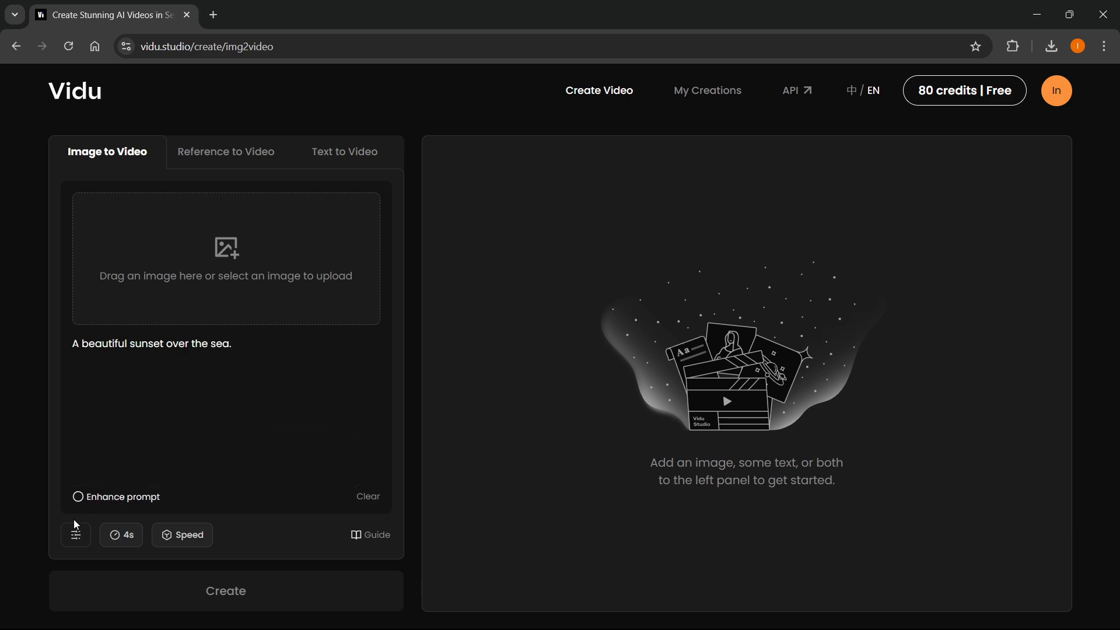
{"action": "left_click", "coordinate": [77, 496]}
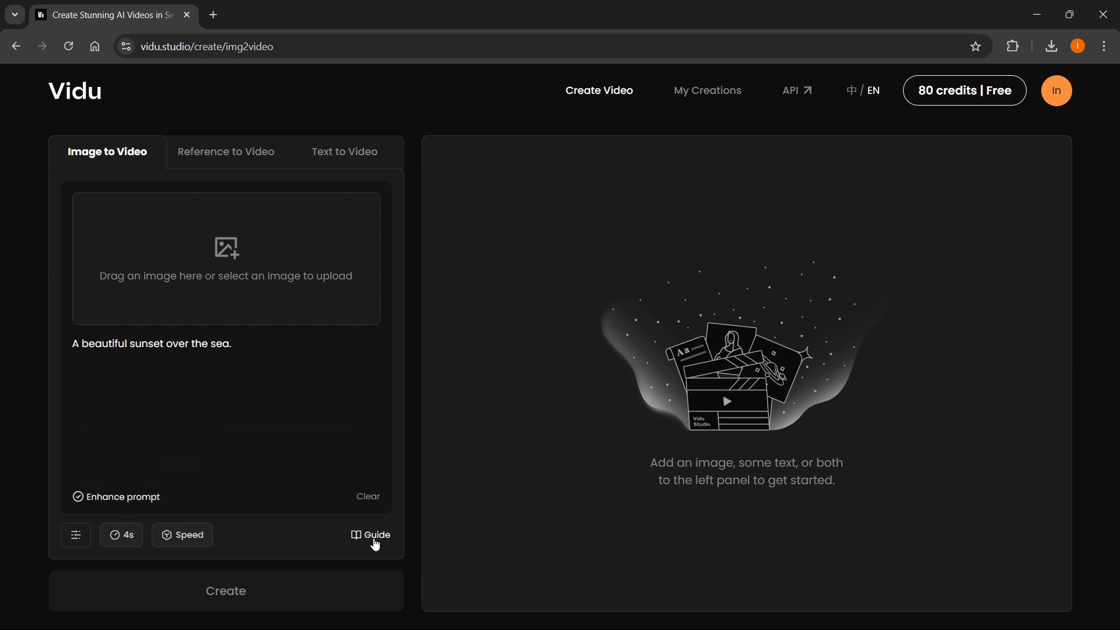
Open the Vidu Prompt Guidance document from the Guide link under the prompt box
{"action": "left_click", "coordinate": [370, 535]}
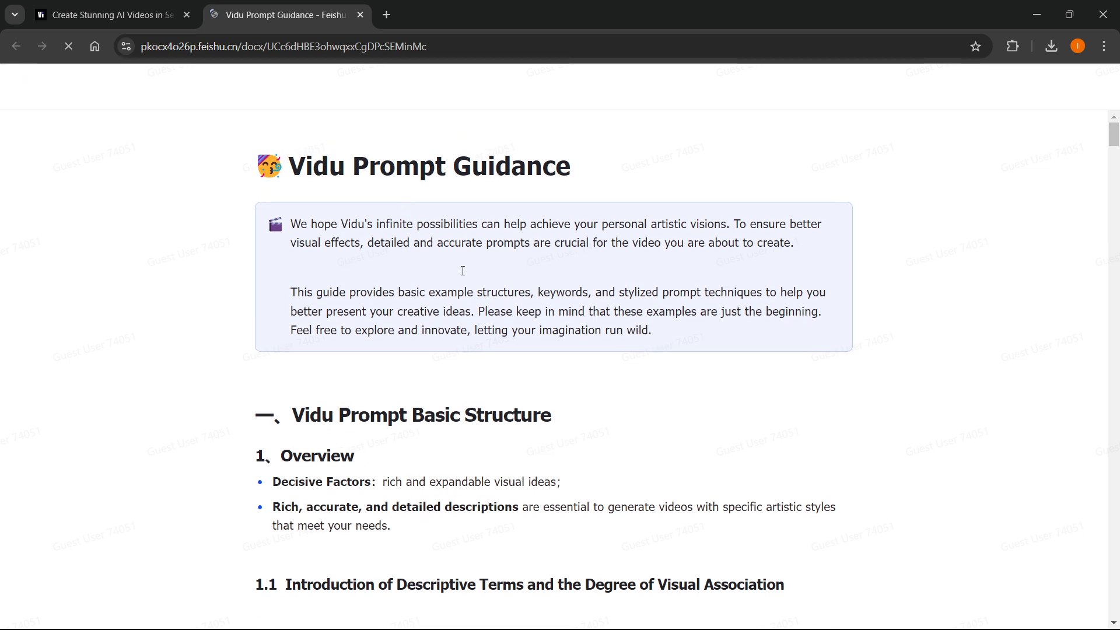
{"action": "left_click", "coordinate": [360, 14]}
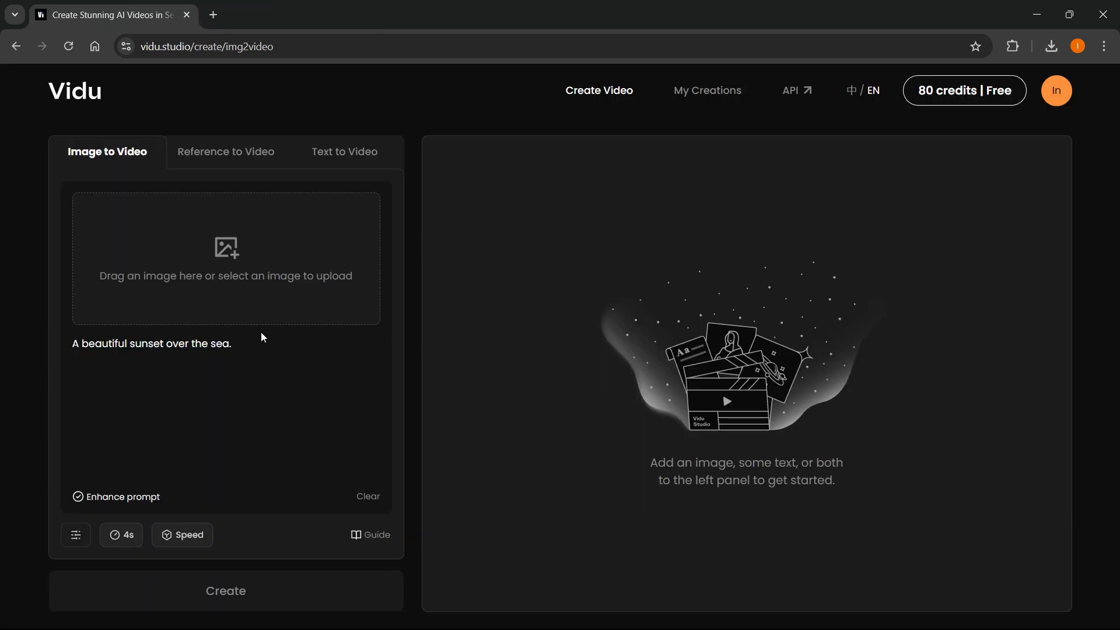
{"action": "left_click", "coordinate": [181, 535]}
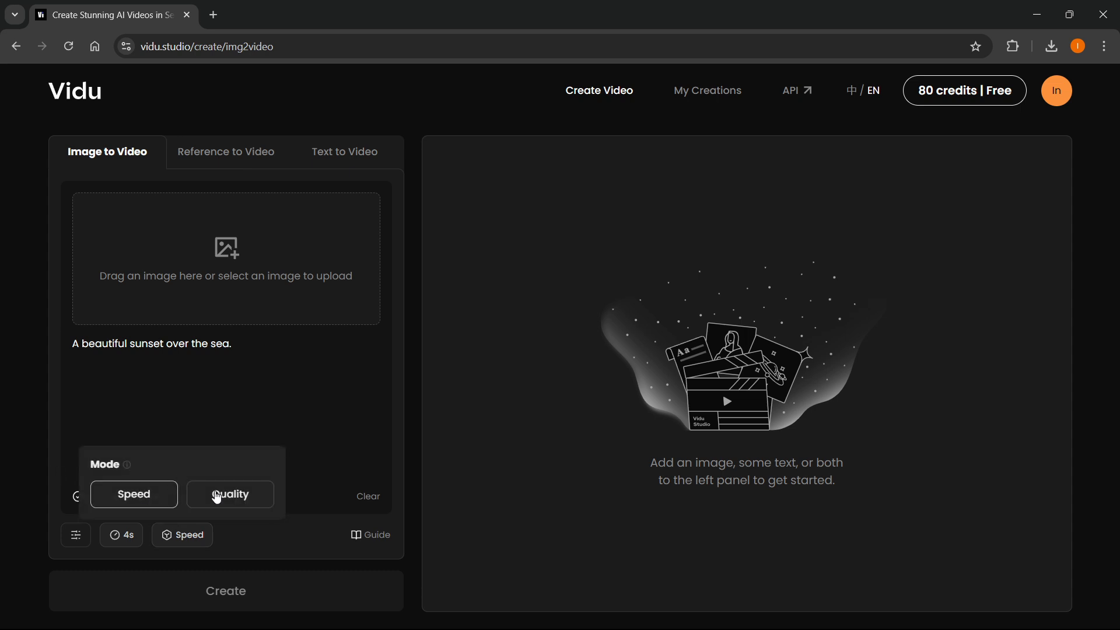
{"action": "left_click", "coordinate": [230, 495]}
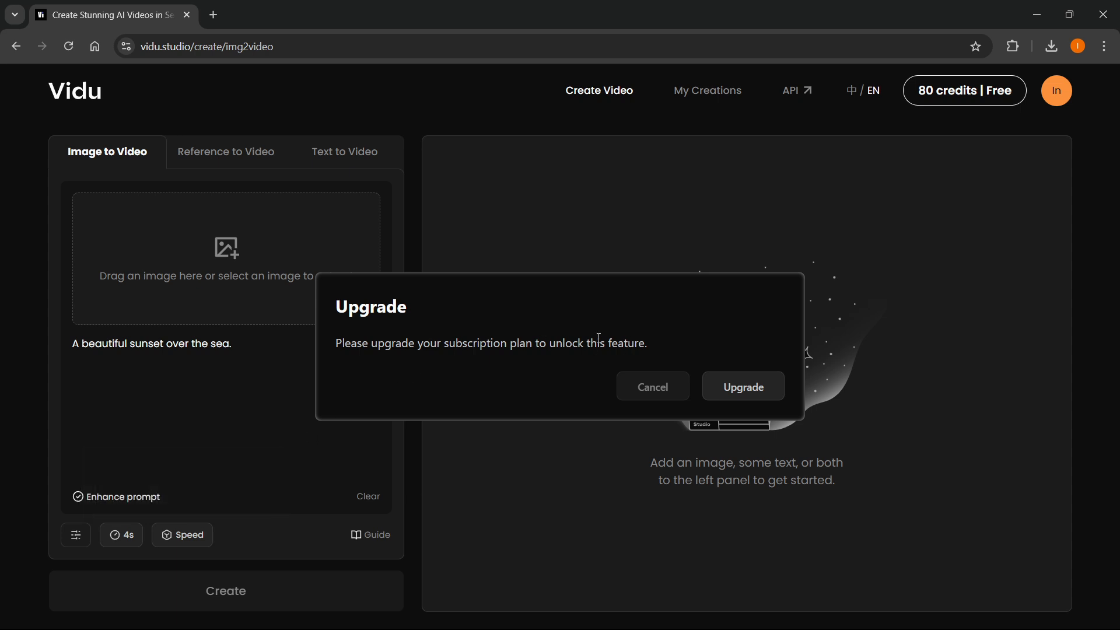
{"action": "left_click", "coordinate": [651, 386]}
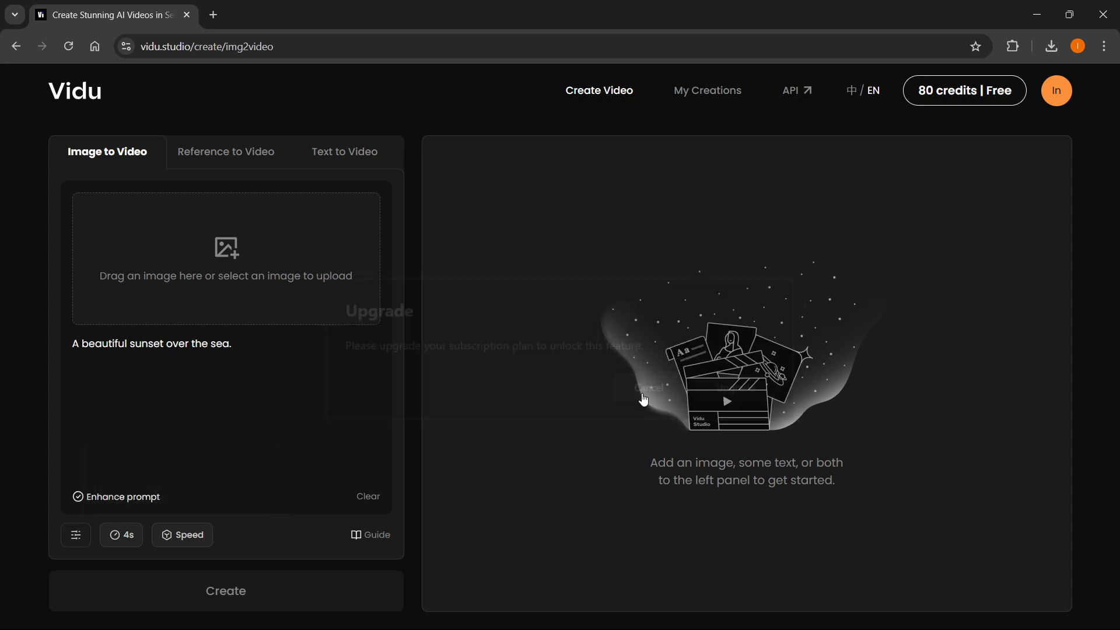
{"action": "left_click", "coordinate": [121, 534]}
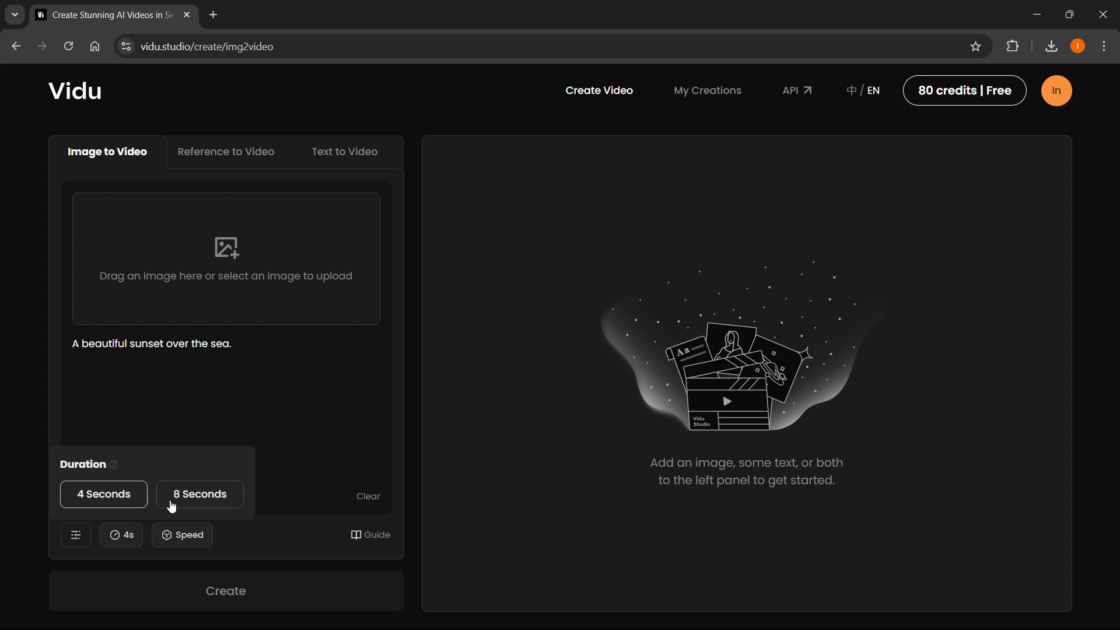
{"action": "left_click", "coordinate": [199, 494]}
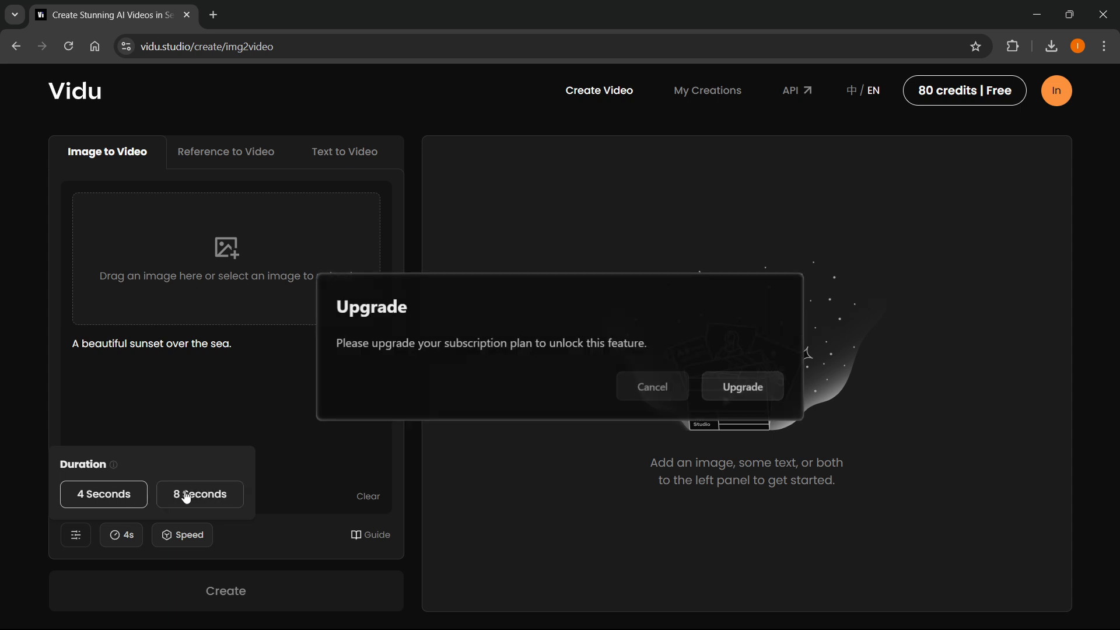
{"action": "left_click", "coordinate": [651, 386]}
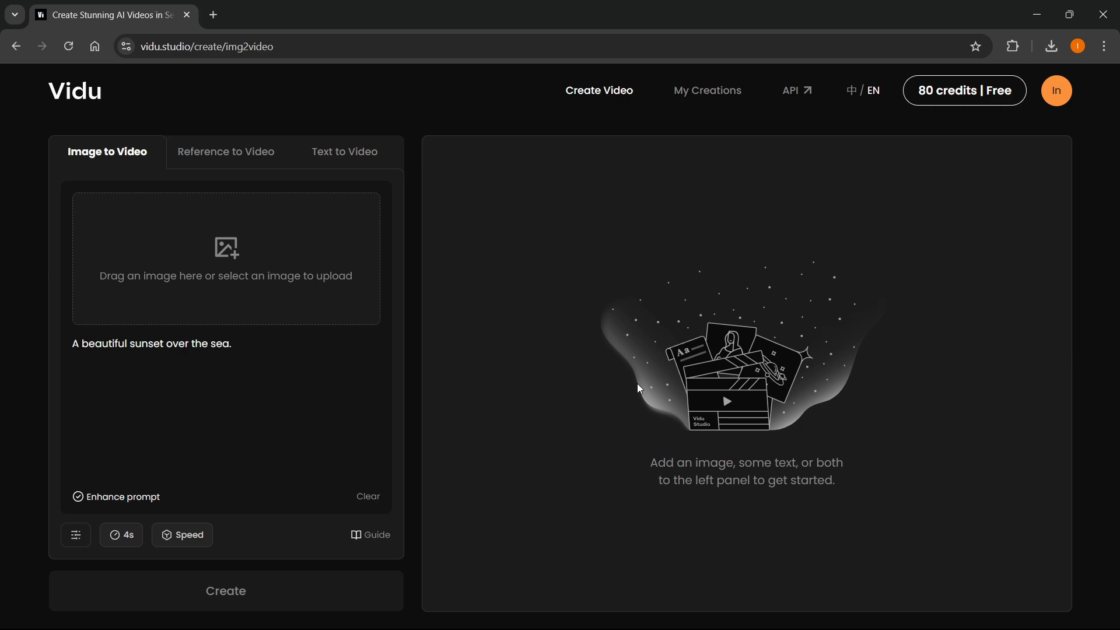
{"action": "left_click", "coordinate": [74, 535]}
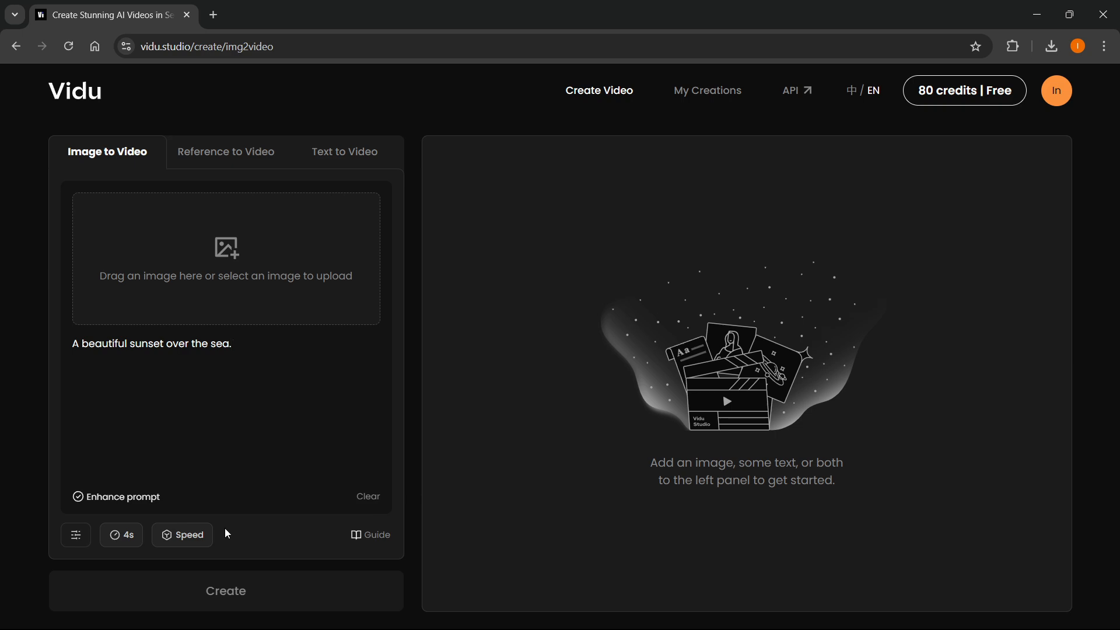
Browse the Reference to Video and Text to Video modes, then return to Image to Video
{"action": "left_click", "coordinate": [225, 152]}
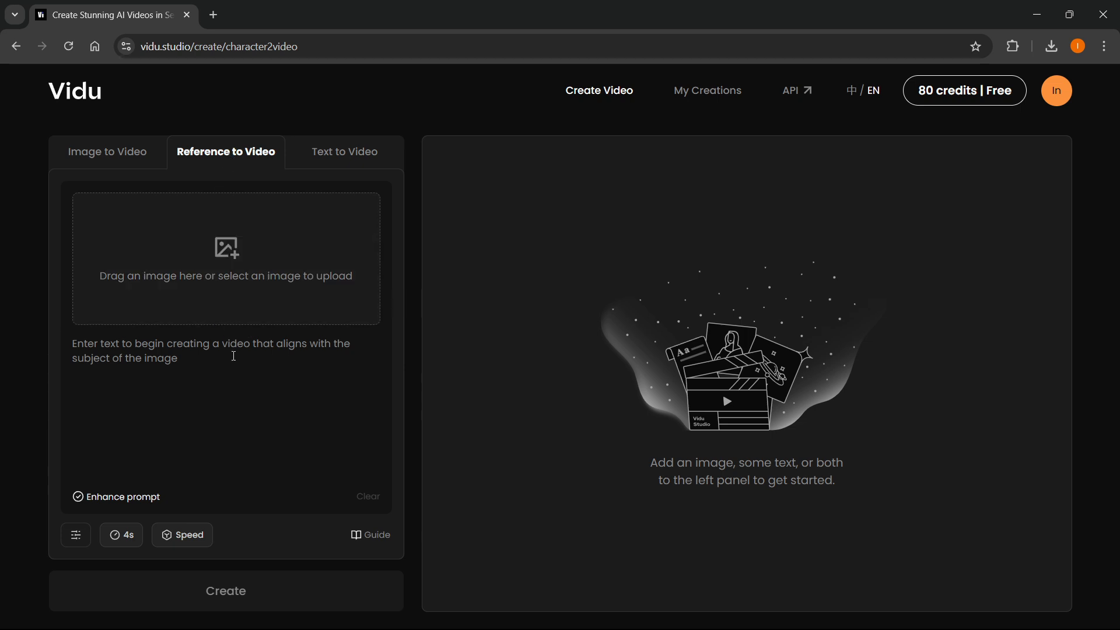
{"action": "mouse_move", "coordinate": [341, 237]}
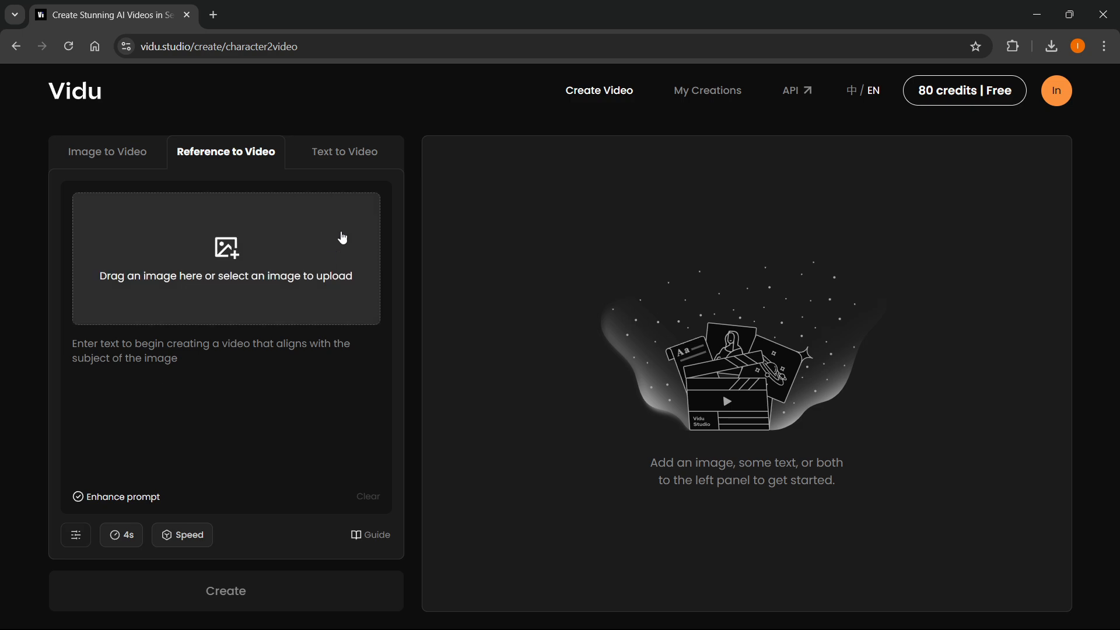
{"action": "left_click", "coordinate": [343, 152]}
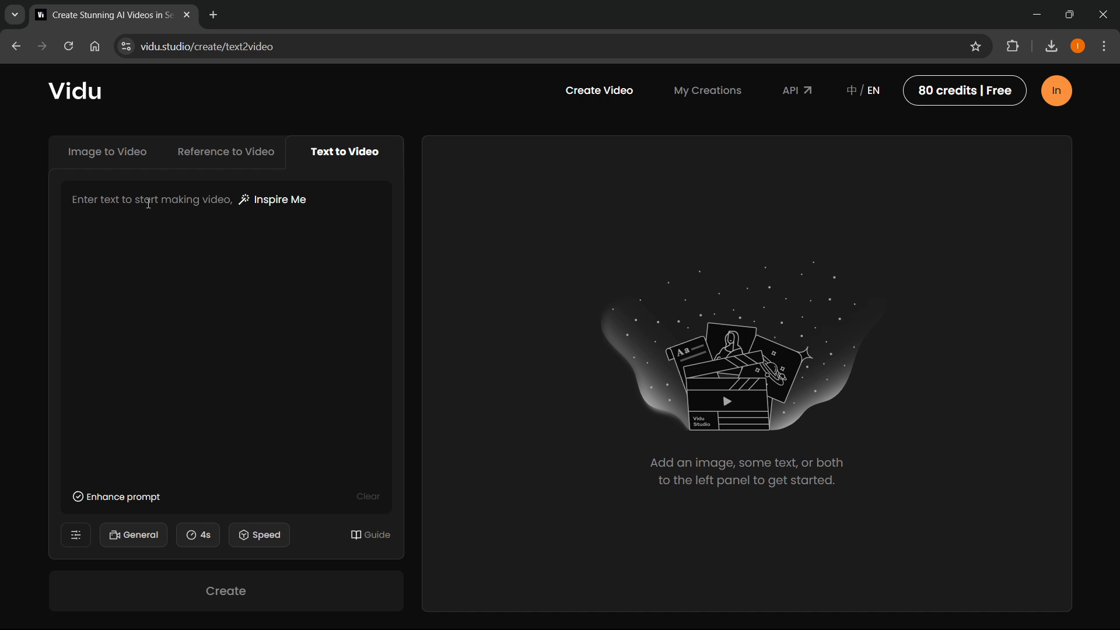
{"action": "mouse_move", "coordinate": [218, 183]}
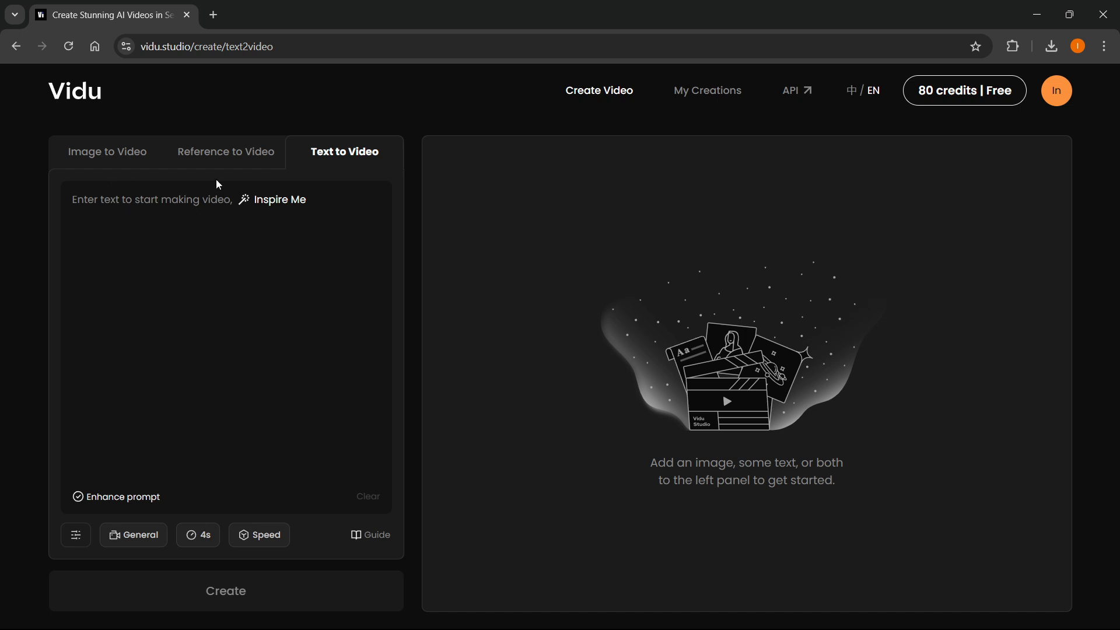
{"action": "left_click", "coordinate": [225, 590]}
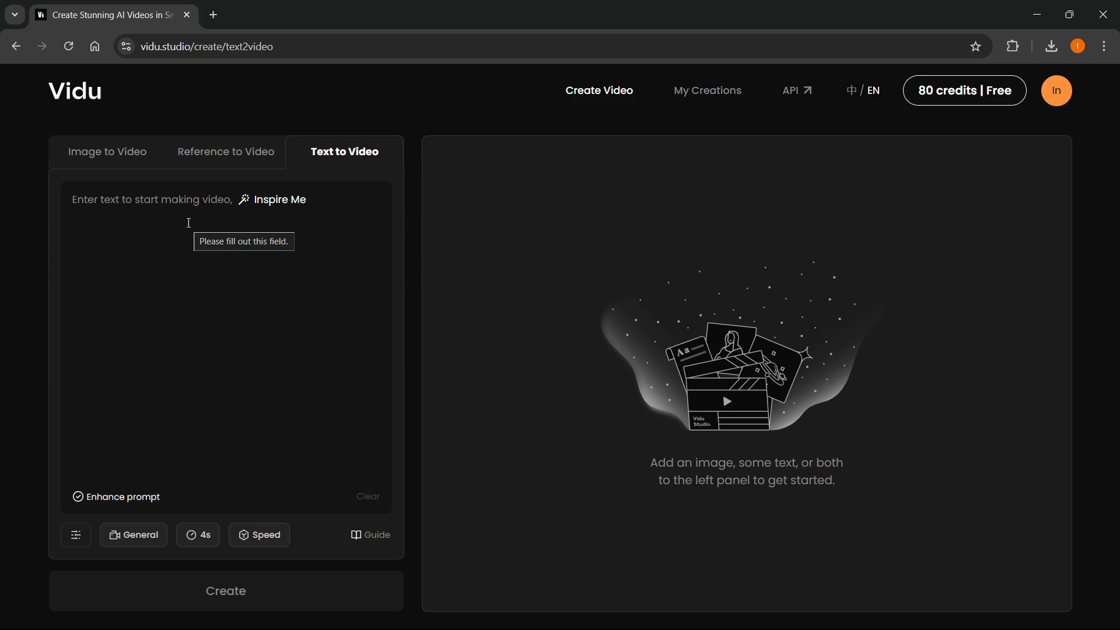
{"action": "left_click", "coordinate": [108, 152]}
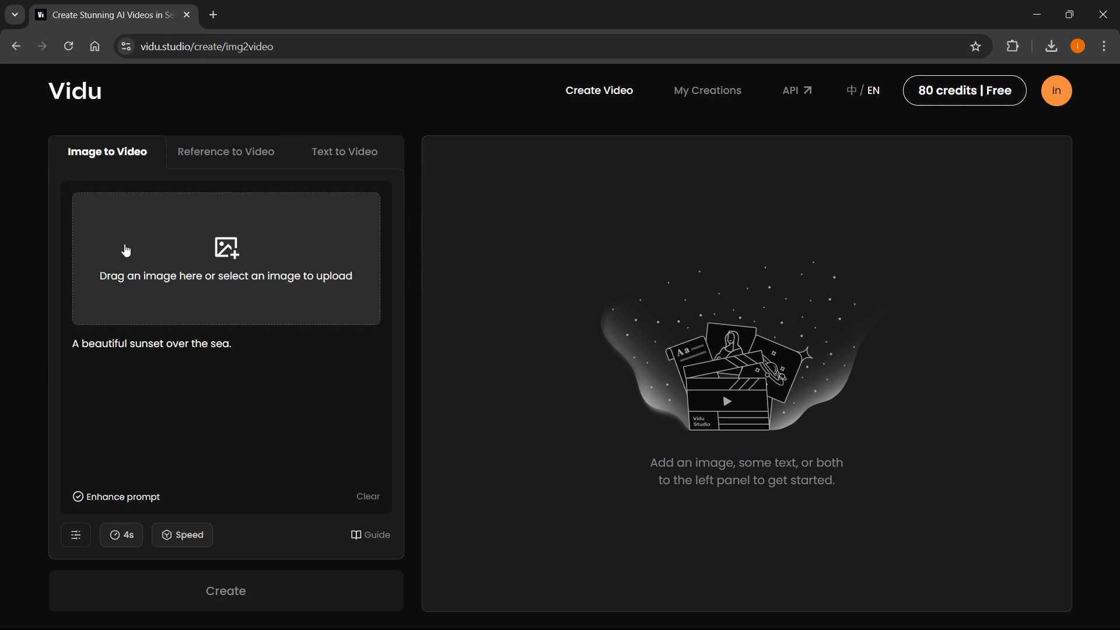
{"action": "left_click", "coordinate": [225, 151]}
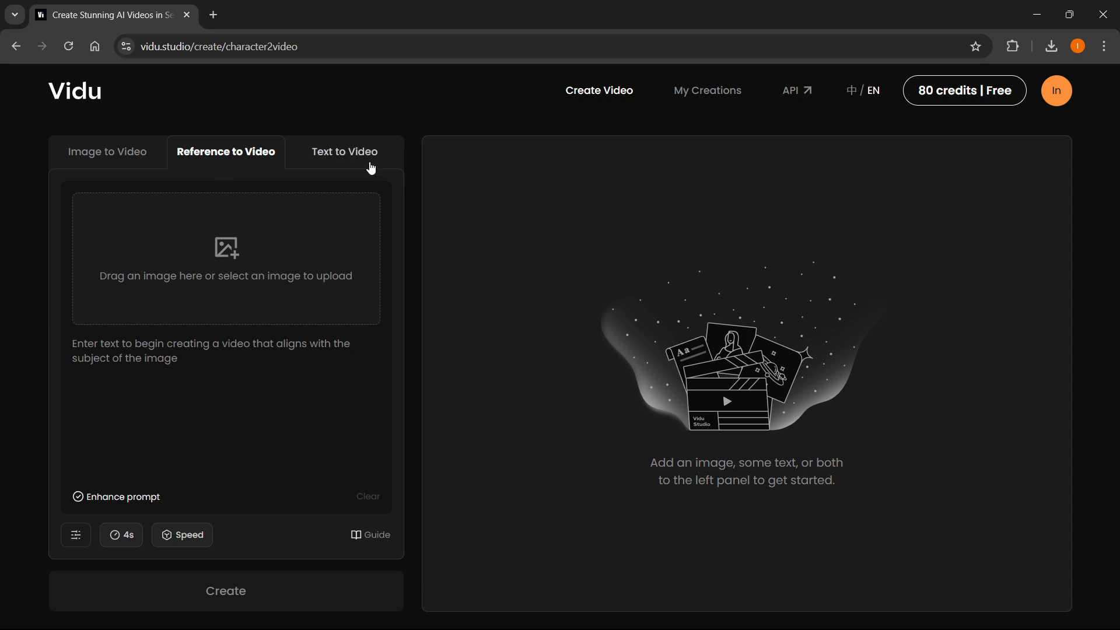
{"action": "left_click", "coordinate": [344, 151]}
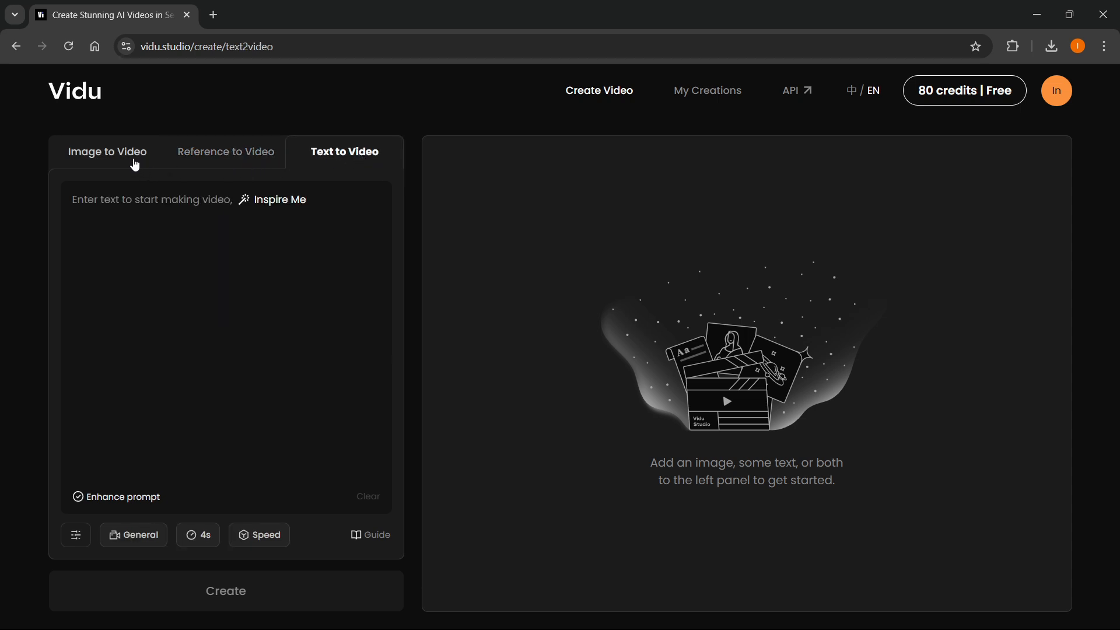
{"action": "left_click", "coordinate": [107, 151]}
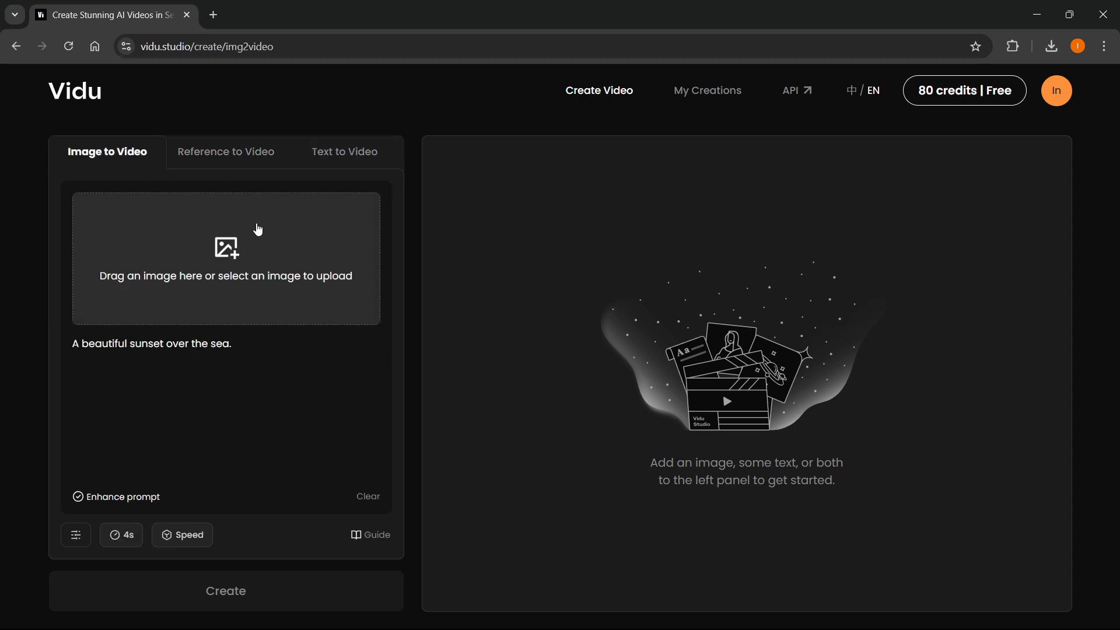
{"action": "mouse_move", "coordinate": [259, 225]}
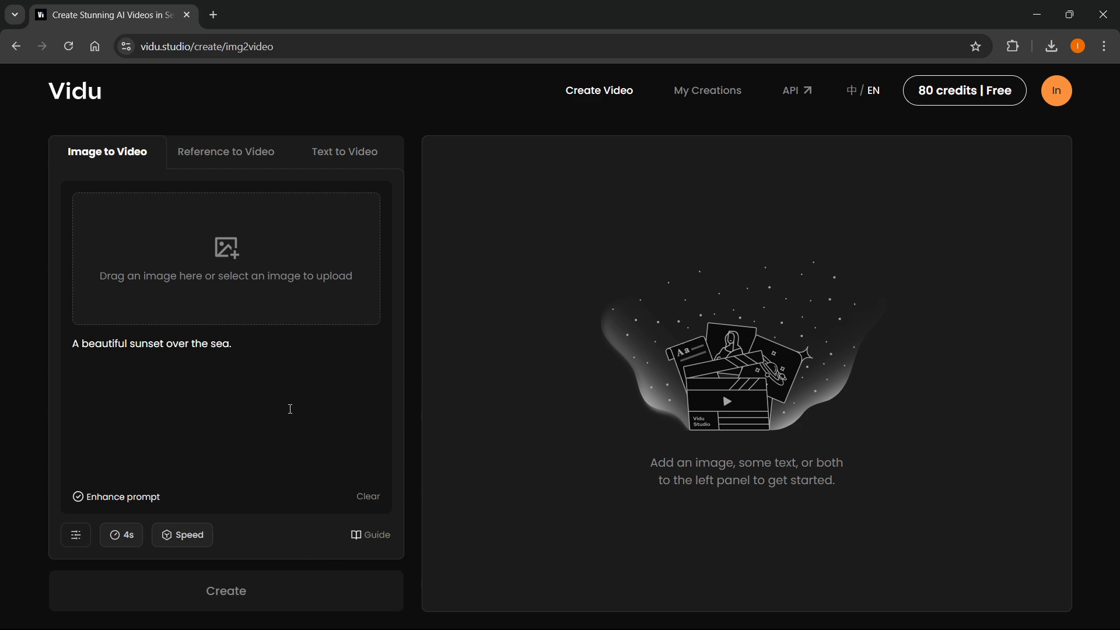
Move the sunset prompt into the Text to Video form, ready to create for 4 credits
{"action": "left_click", "coordinate": [225, 591]}
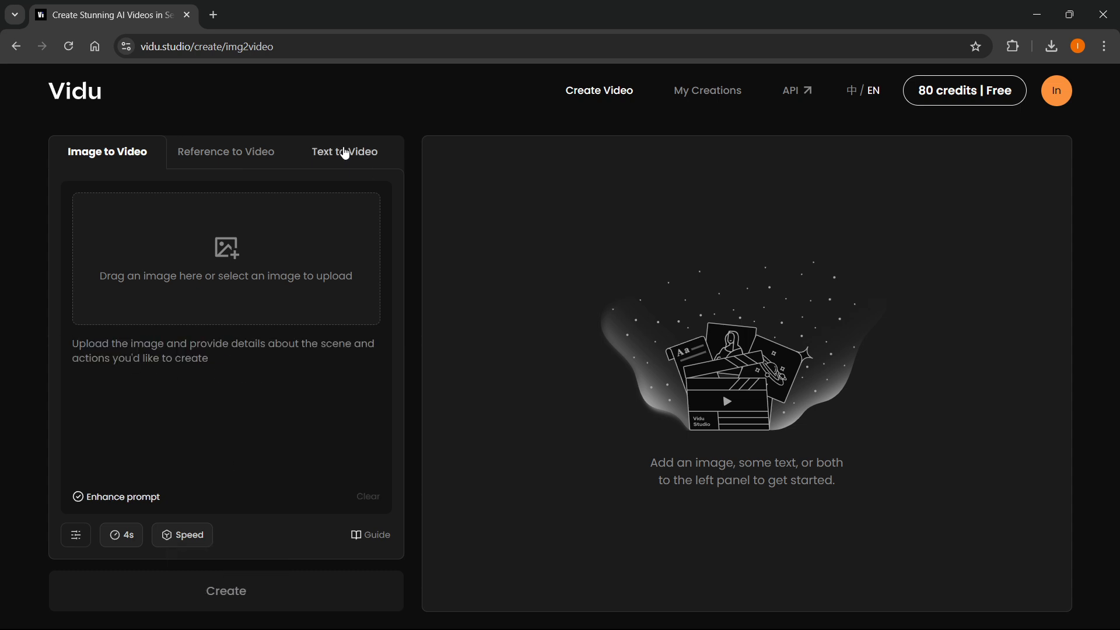
{"action": "left_click", "coordinate": [345, 152]}
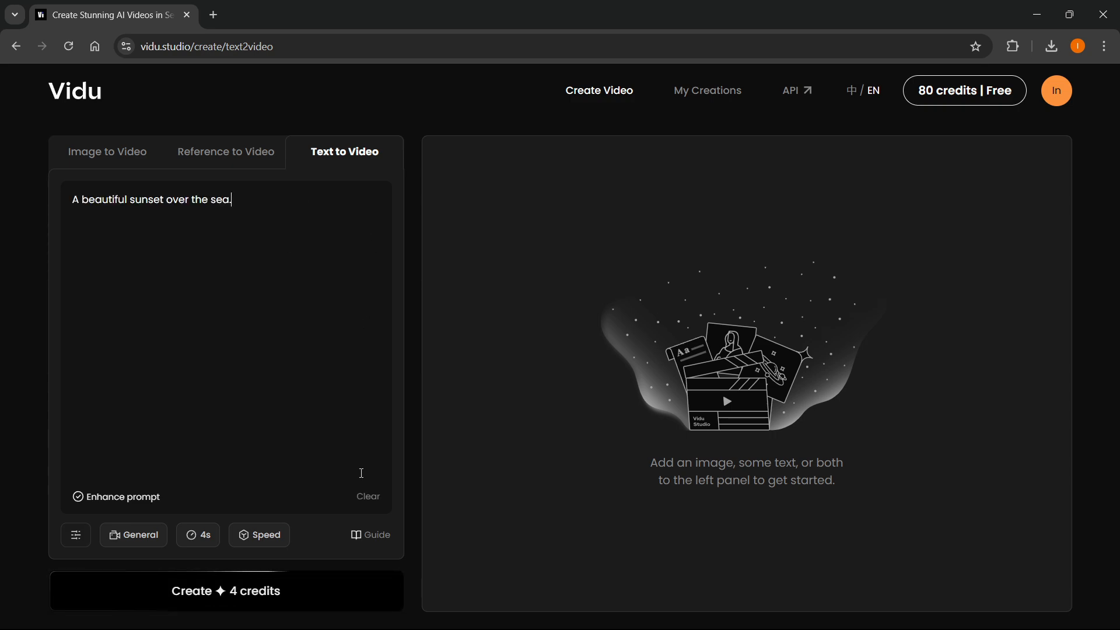
{"action": "mouse_move", "coordinate": [246, 591]}
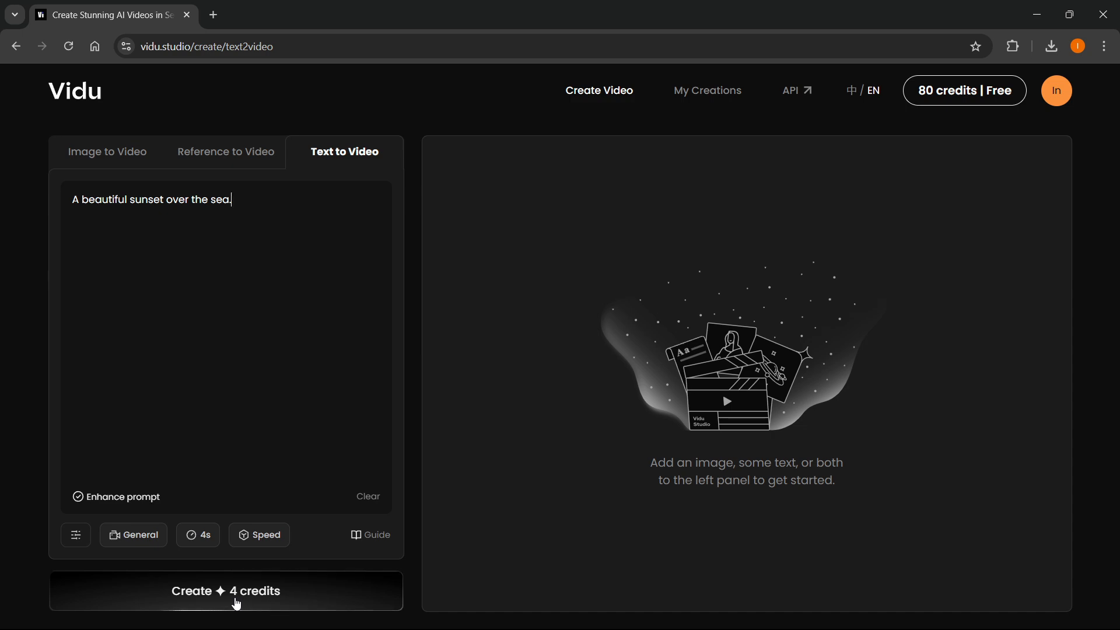
Start generating the sunset video for 4 credits, dropping the balance to 76
{"action": "left_click", "coordinate": [226, 590]}
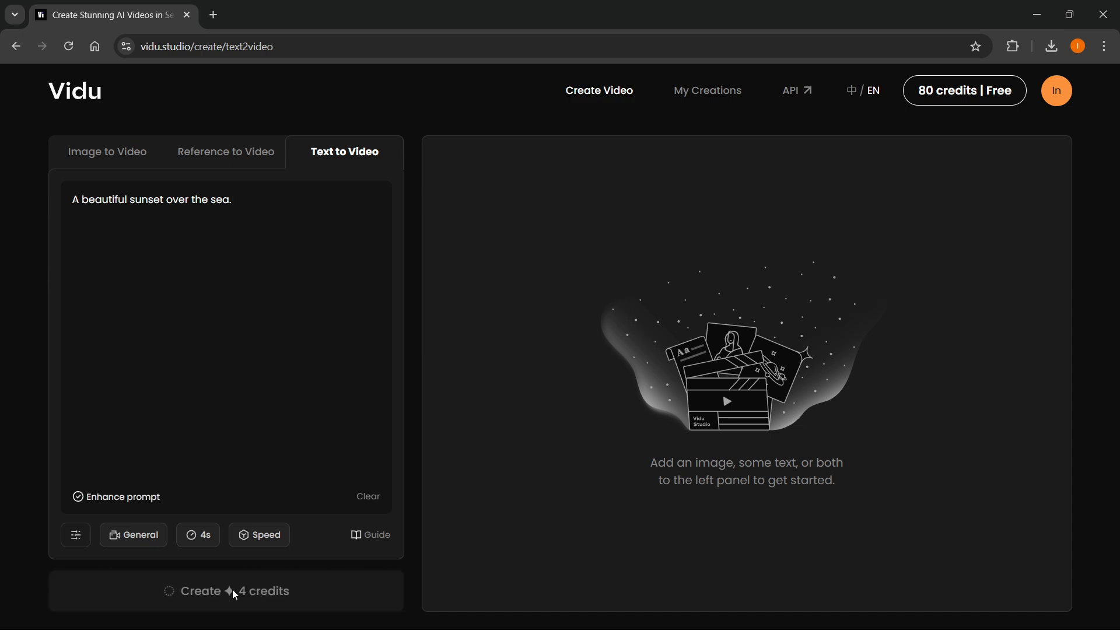
{"action": "left_click", "coordinate": [225, 590]}
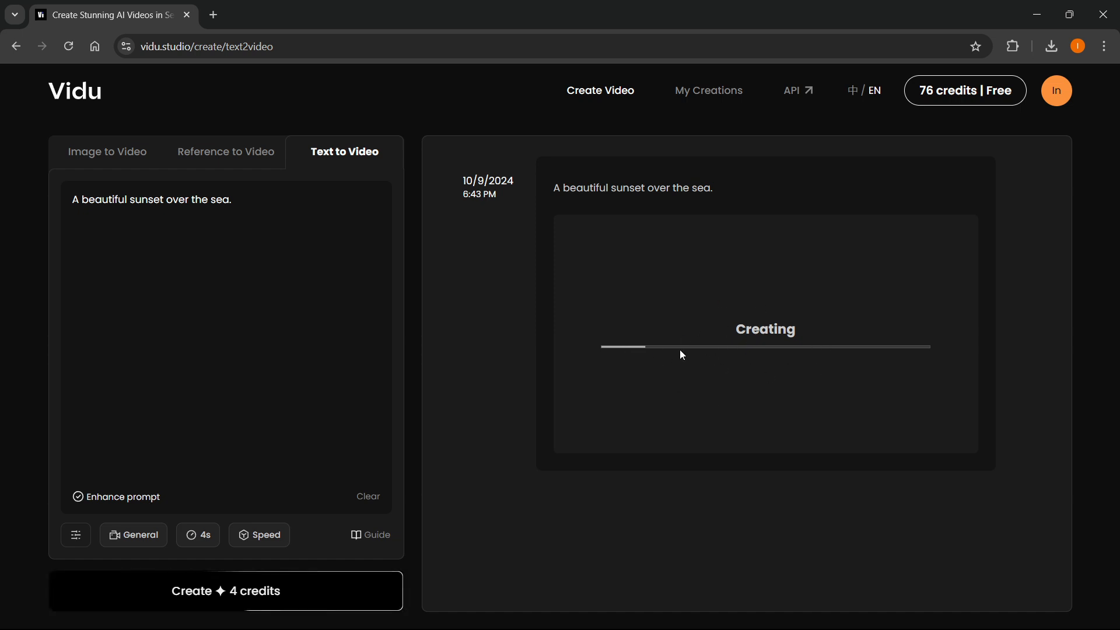
{"action": "mouse_move", "coordinate": [856, 306]}
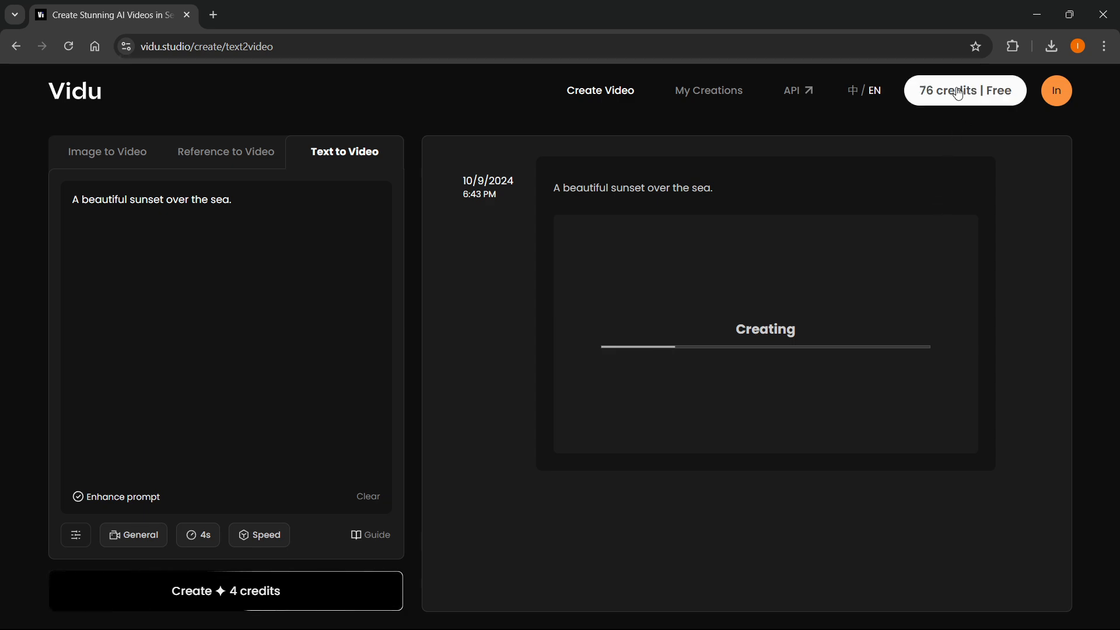
{"action": "mouse_move", "coordinate": [962, 108]}
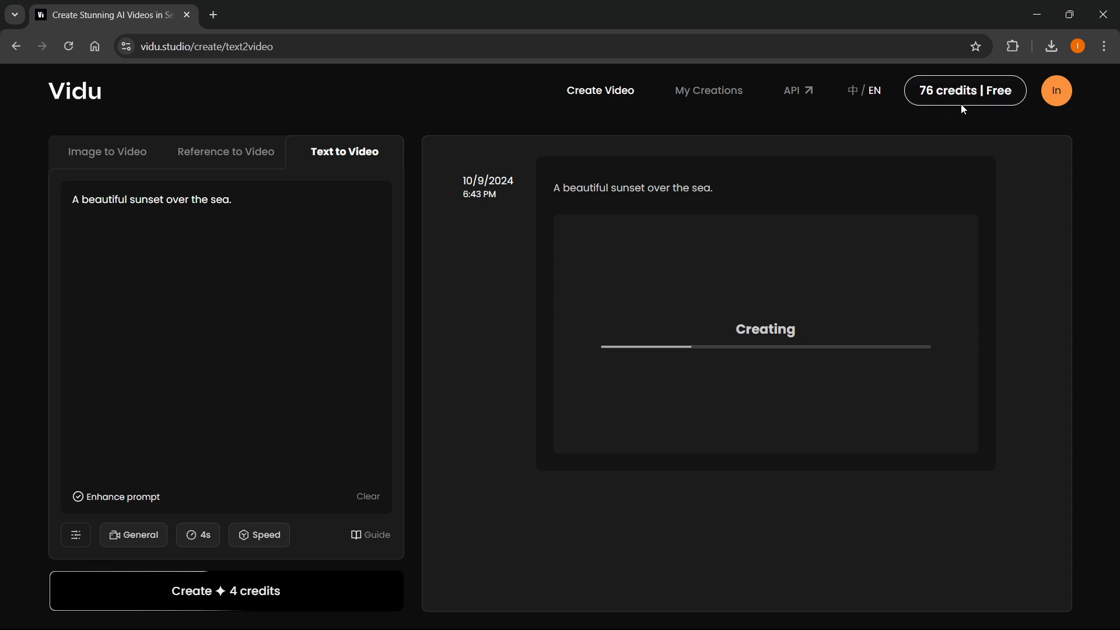
{"action": "mouse_move", "coordinate": [962, 98]}
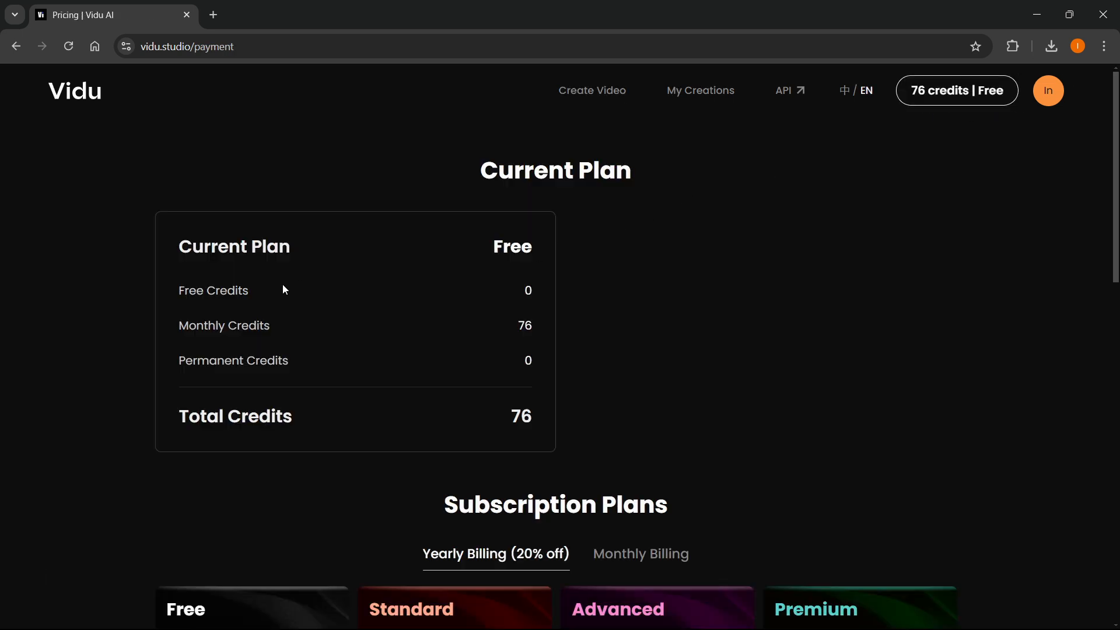
{"action": "scroll", "scroll_direction": "down", "scroll_amount": 3}
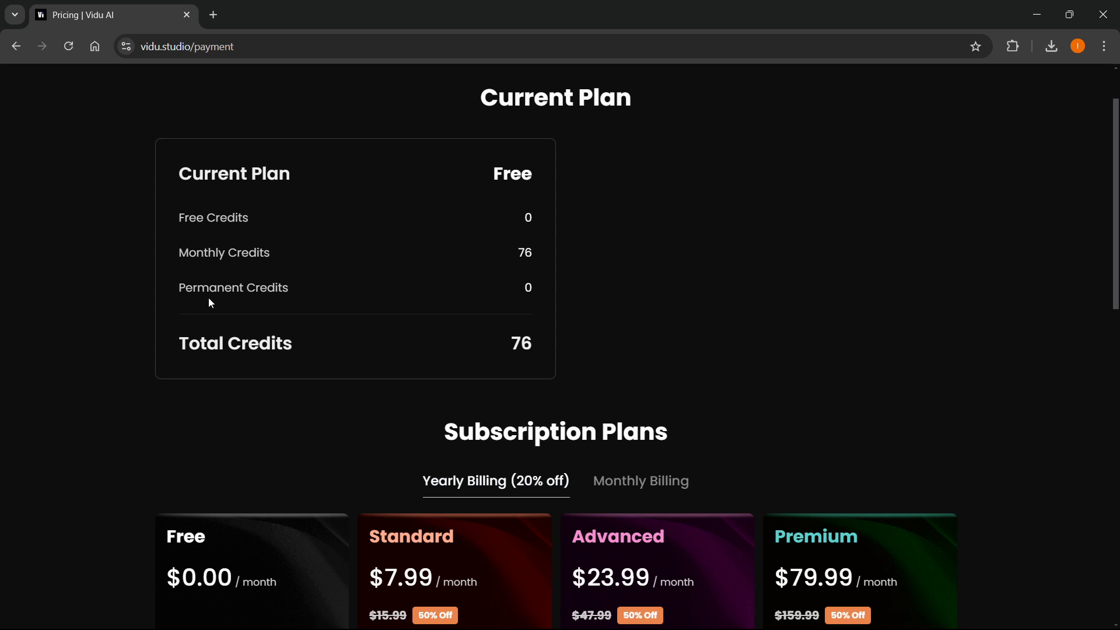
{"action": "scroll", "scroll_direction": "down", "scroll_amount": 3}
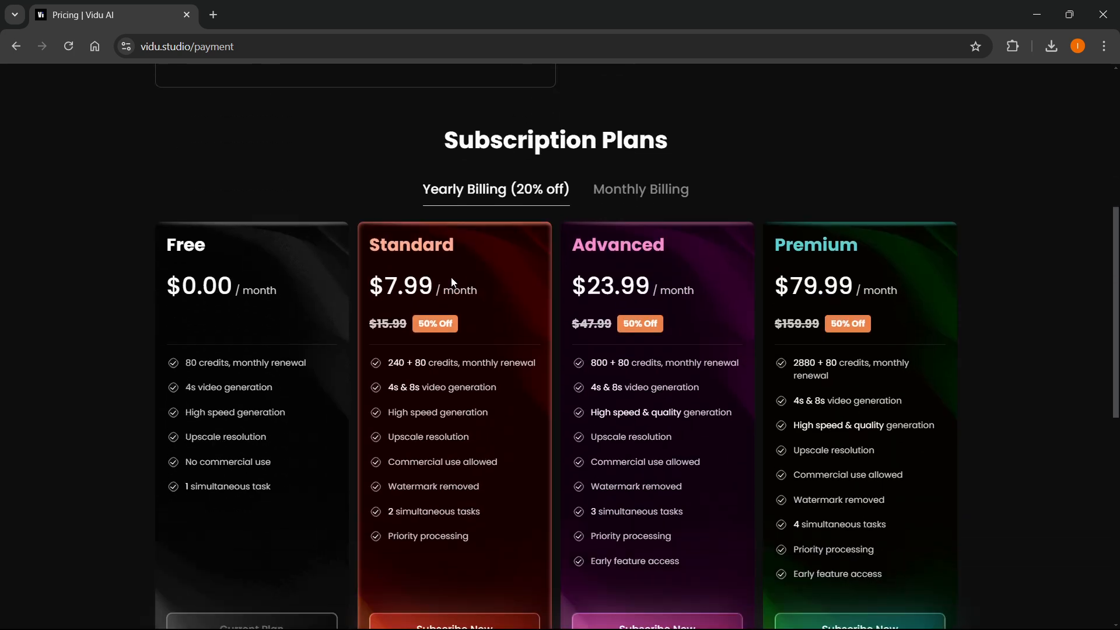
{"action": "scroll", "scroll_direction": "down", "scroll_amount": 3}
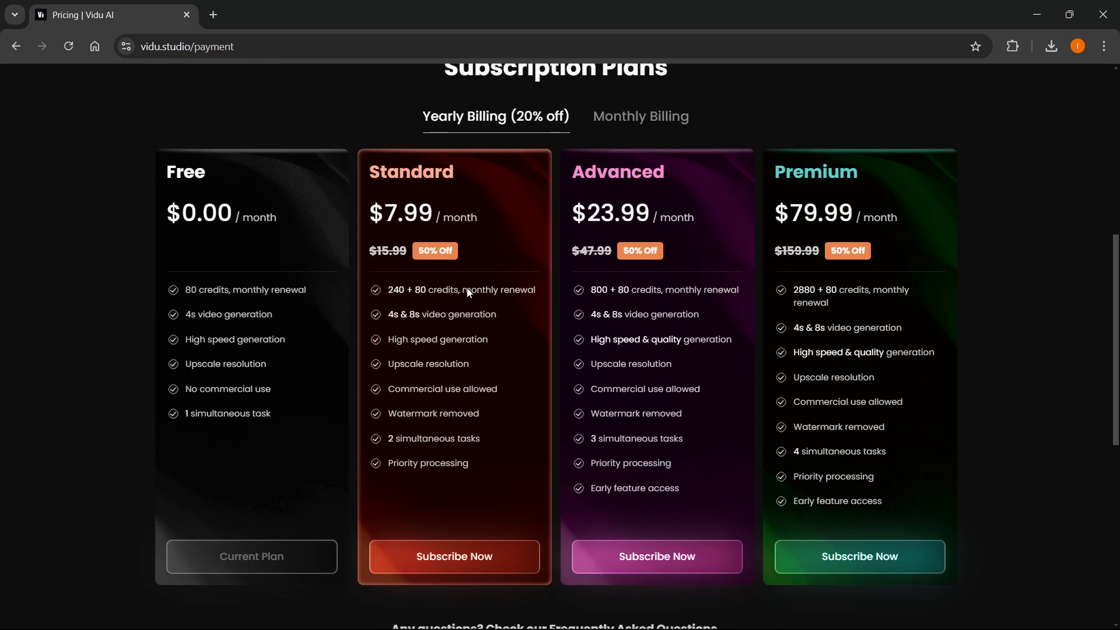
{"action": "mouse_move", "coordinate": [623, 236]}
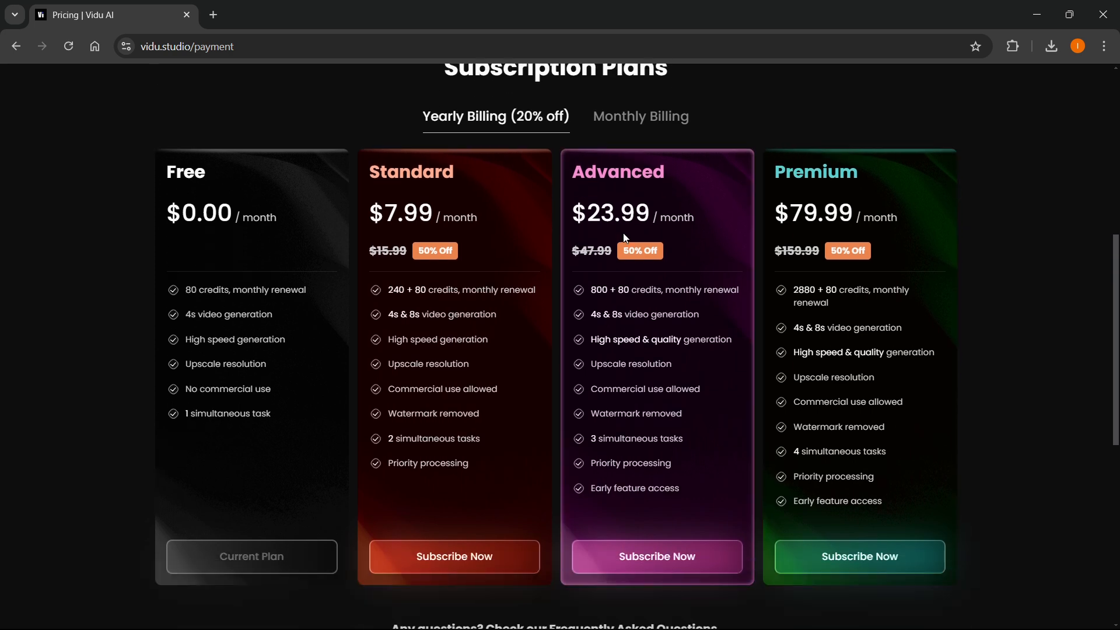
{"action": "scroll", "scroll_direction": "down", "scroll_amount": 3}
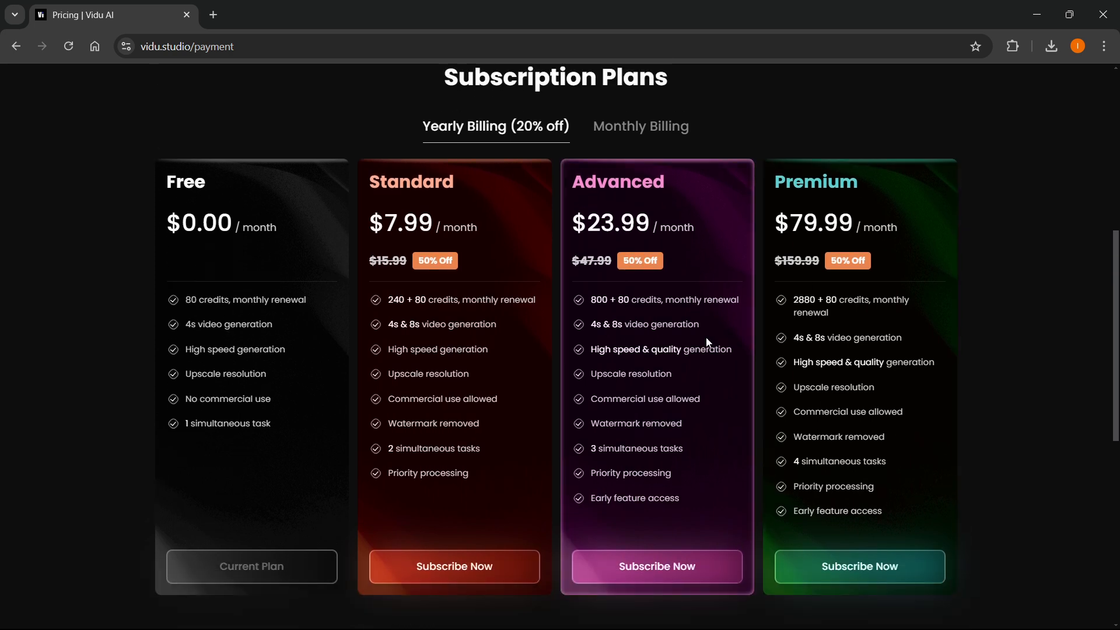
{"action": "scroll", "scroll_direction": "down", "scroll_amount": 3}
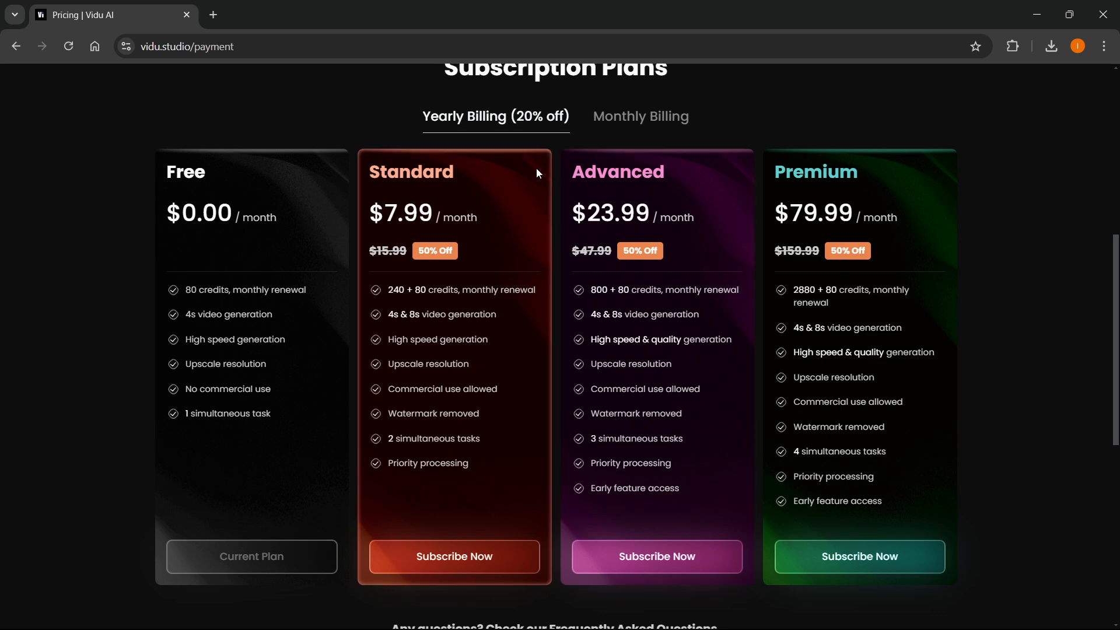
{"action": "left_click", "coordinate": [641, 116]}
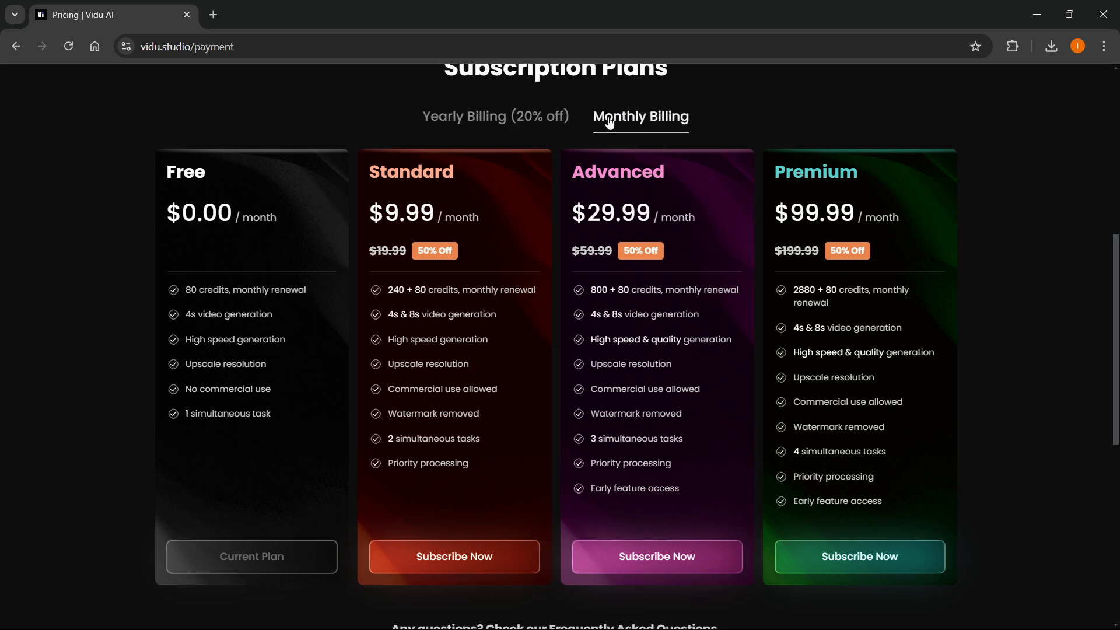
{"action": "scroll", "scroll_direction": "down", "scroll_amount": 3}
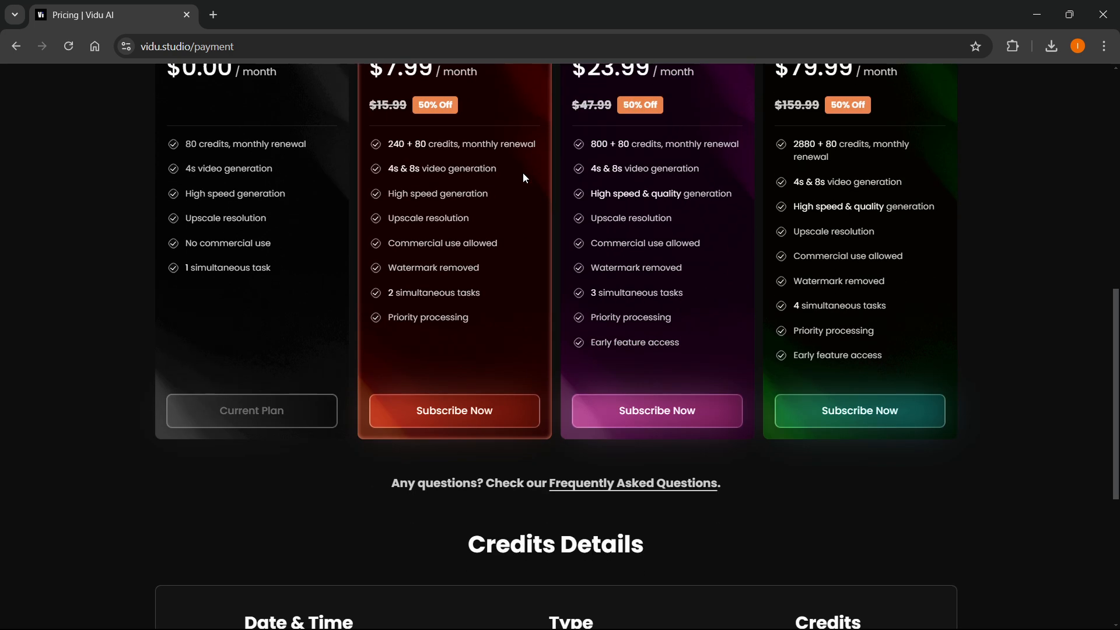
{"action": "scroll", "scroll_direction": "down", "scroll_amount": 3}
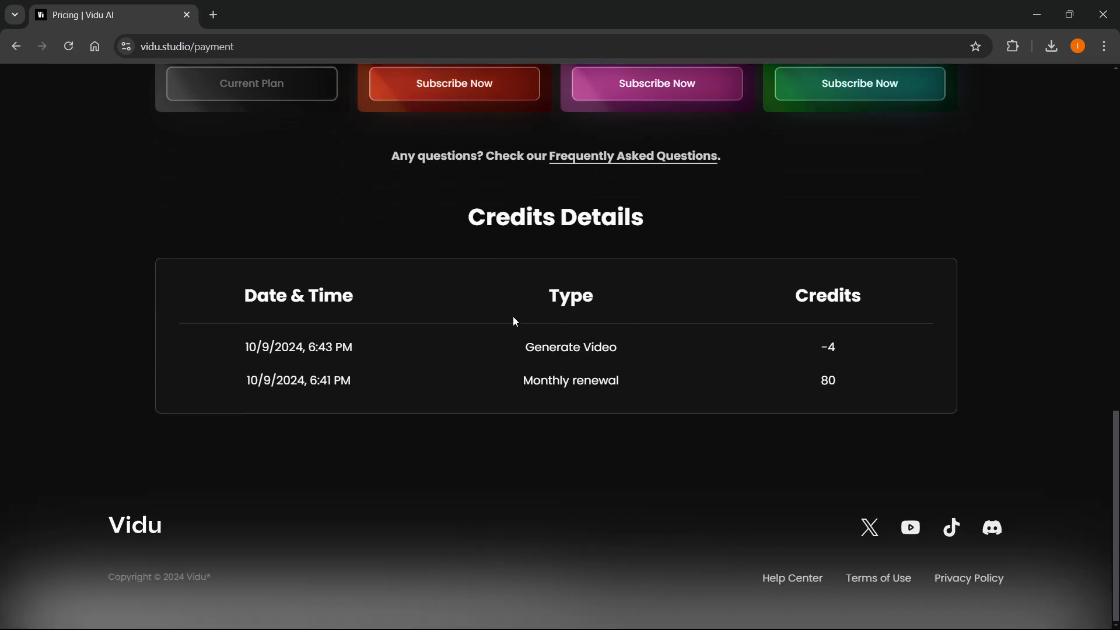
{"action": "mouse_move", "coordinate": [671, 336]}
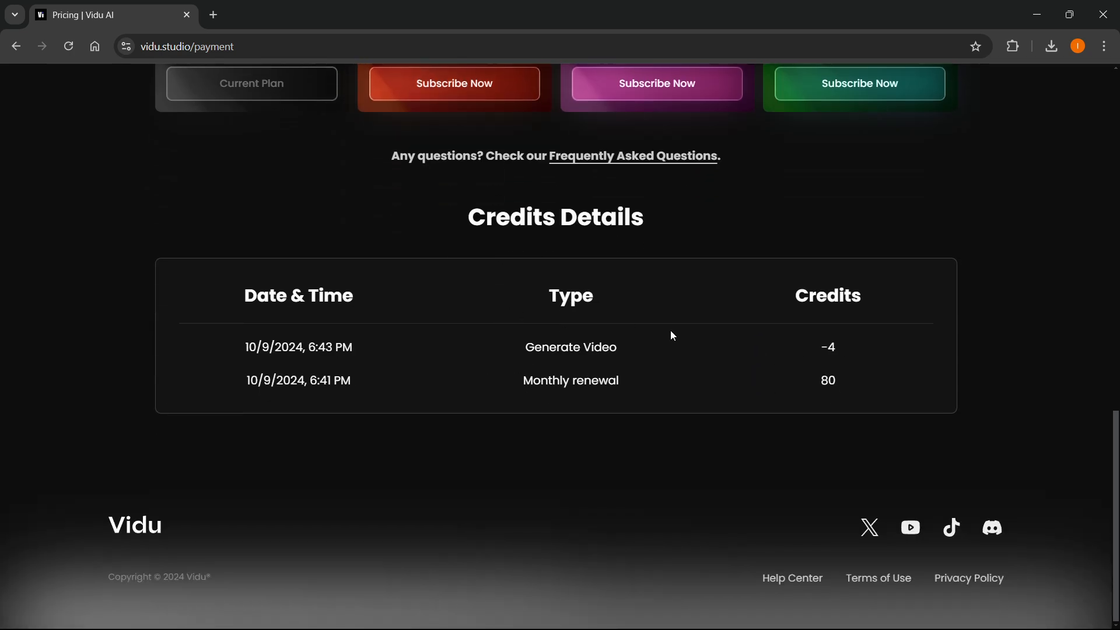
{"action": "scroll", "scroll_direction": "up", "scroll_amount": 3}
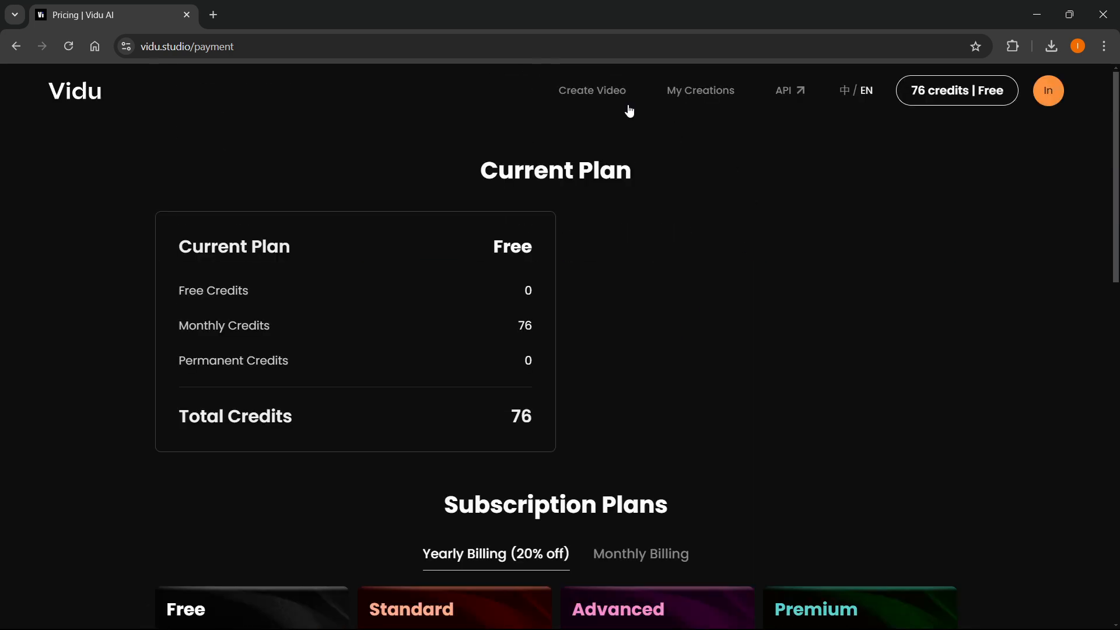
Show My Creations listing the finished 'A beautiful sunset over the sea' video
{"action": "left_click", "coordinate": [700, 90]}
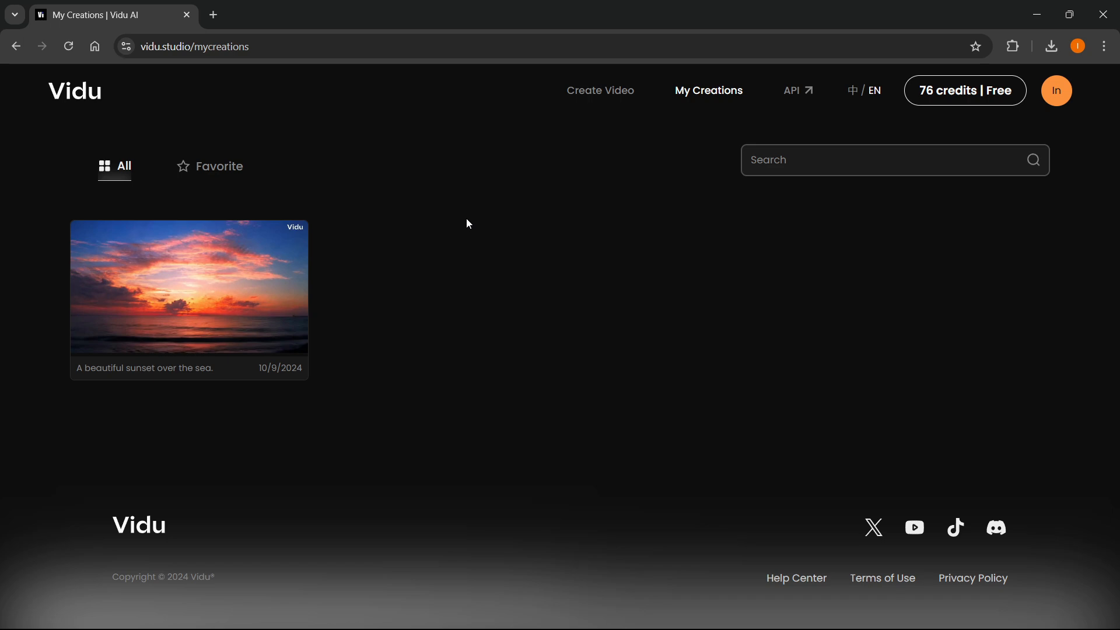
{"action": "mouse_move", "coordinate": [899, 134]}
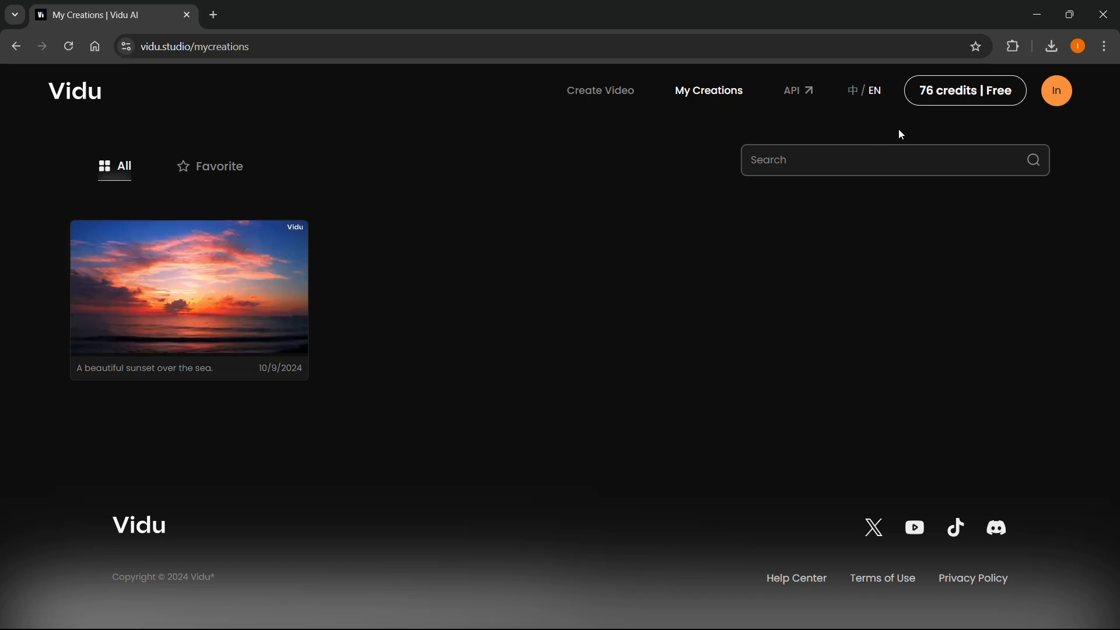
{"action": "mouse_move", "coordinate": [931, 98]}
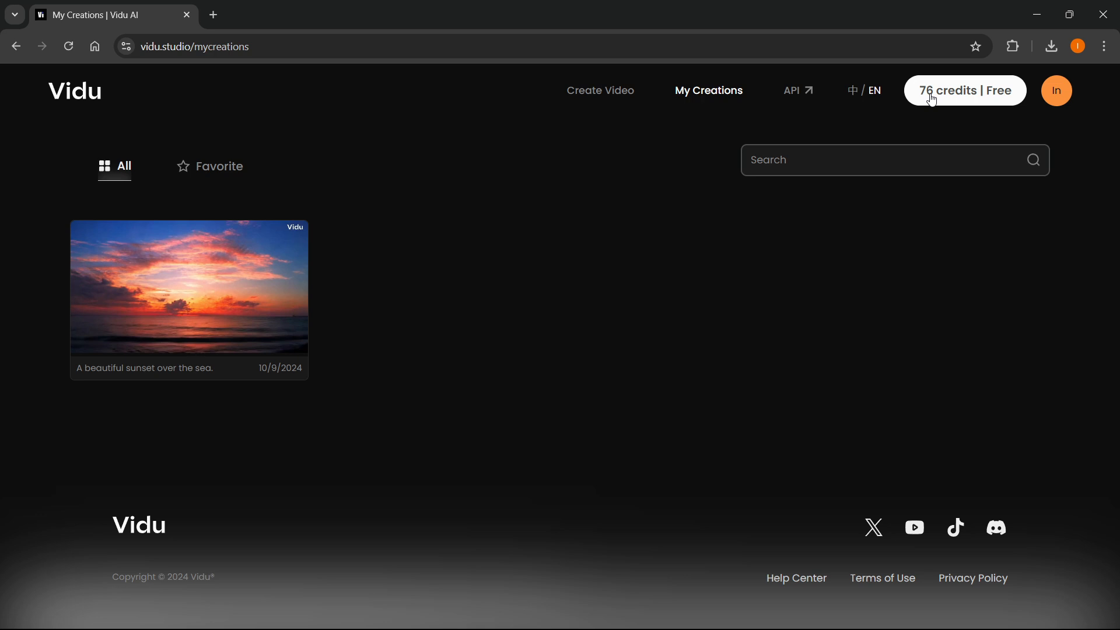
{"action": "mouse_move", "coordinate": [693, 97]}
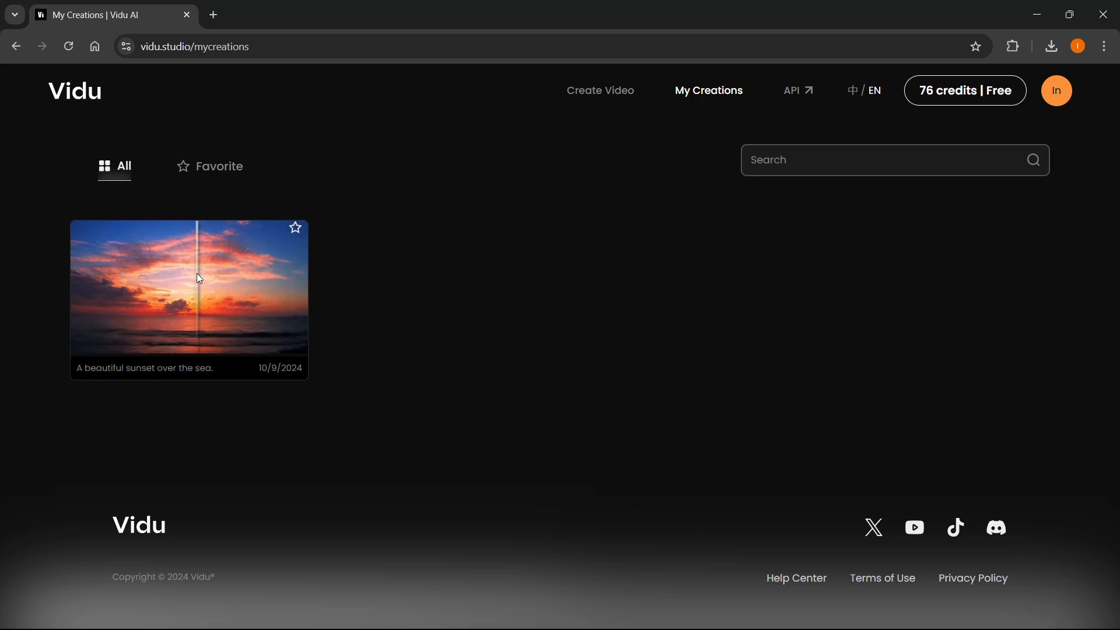
Play the 4-second sunset video in its details and favourite it
{"action": "left_click", "coordinate": [189, 292]}
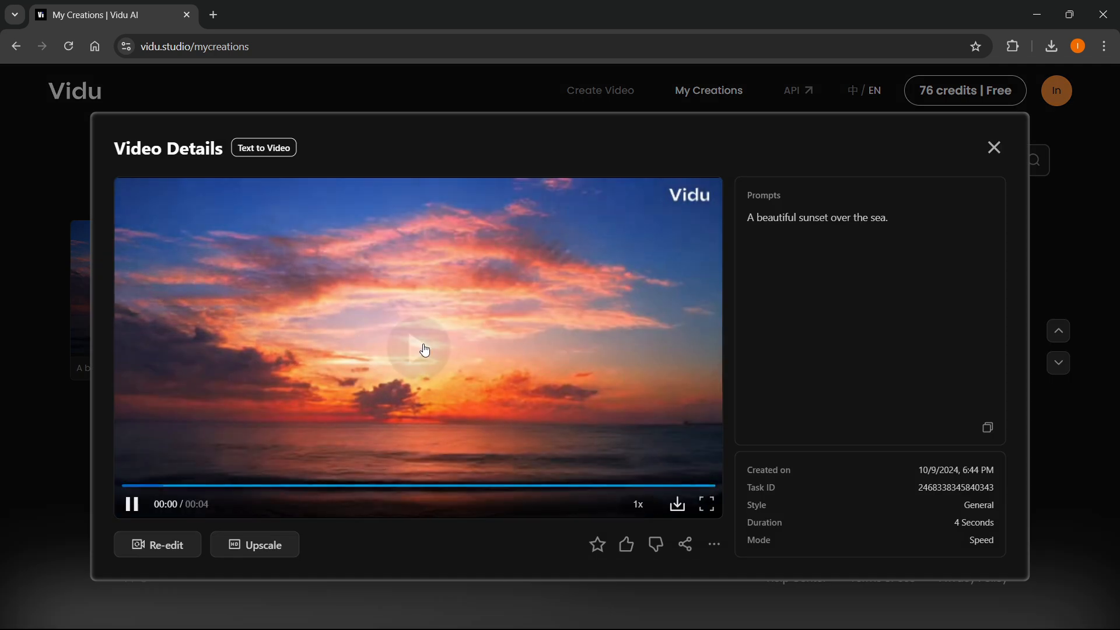
{"action": "left_click", "coordinate": [420, 349]}
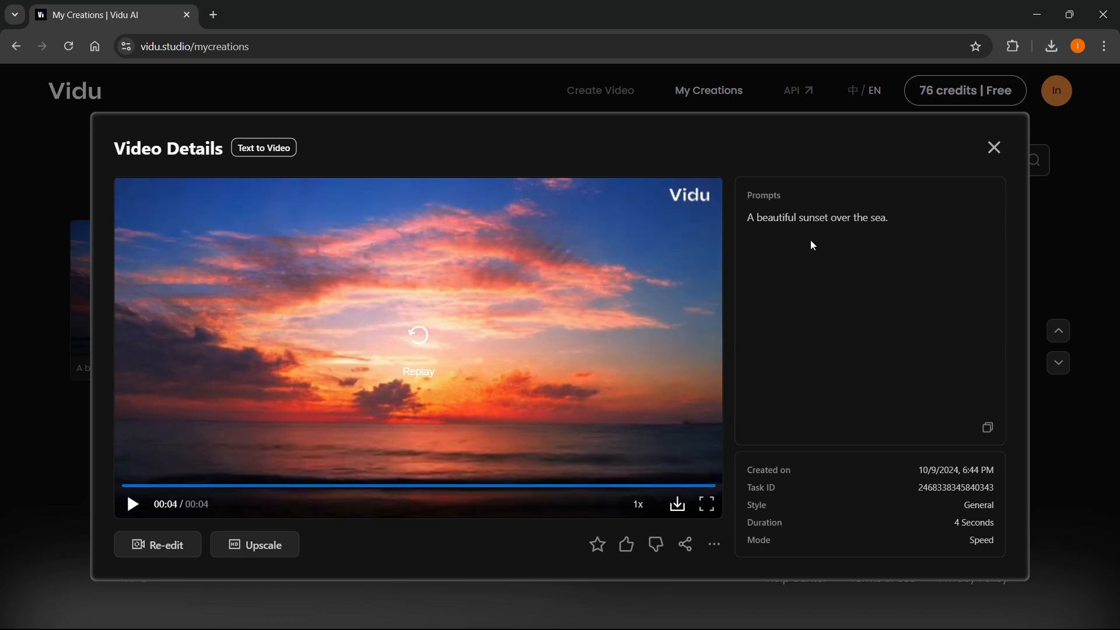
{"action": "mouse_move", "coordinate": [645, 255]}
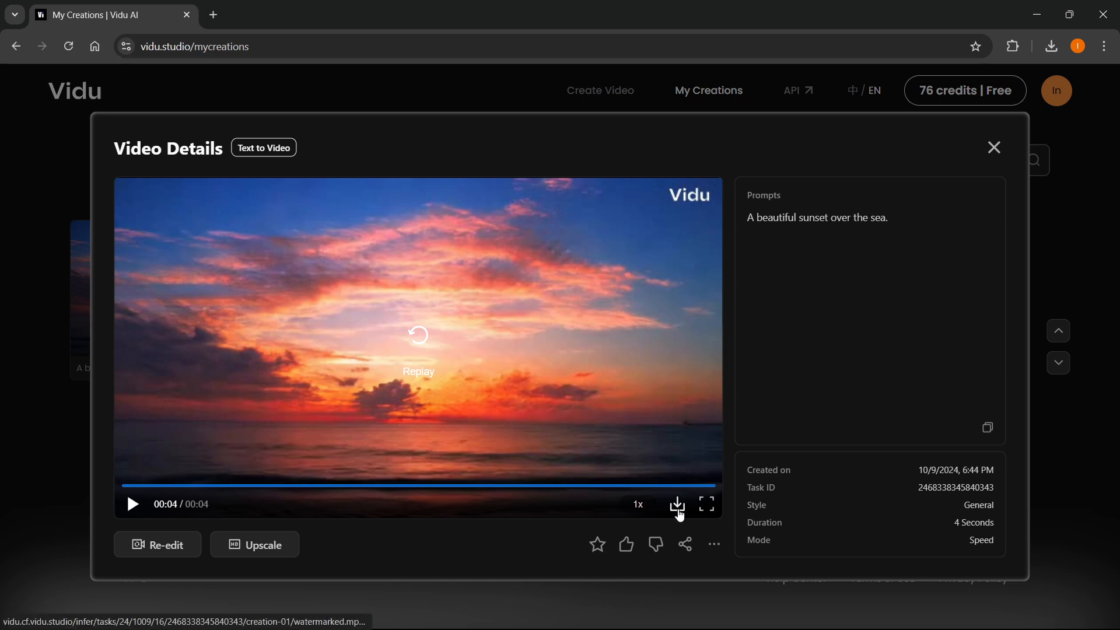
{"action": "mouse_move", "coordinate": [675, 504]}
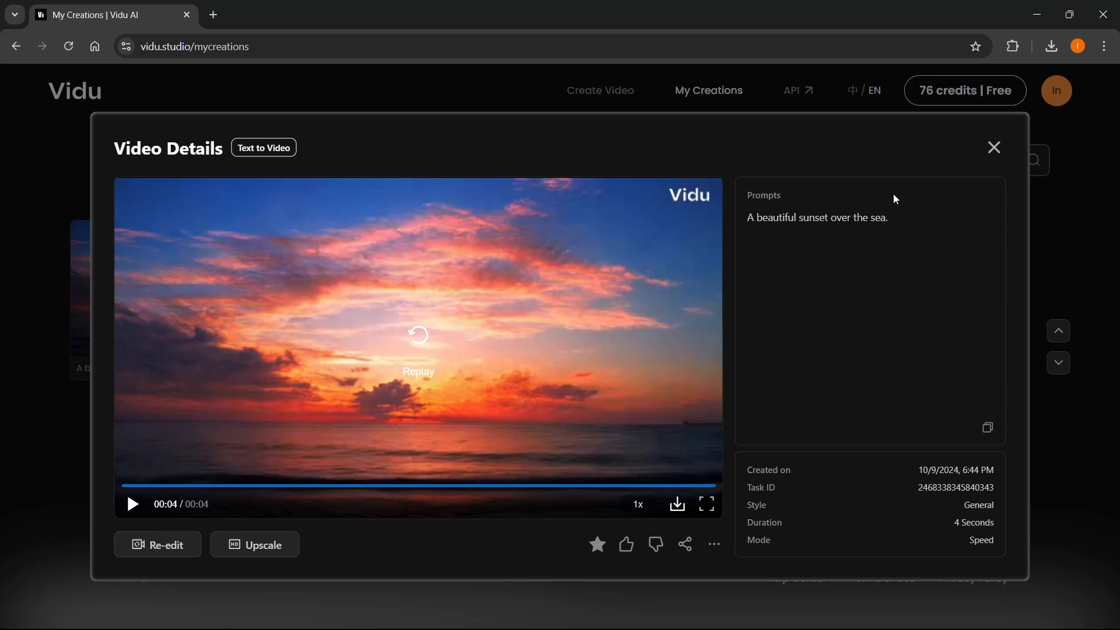
{"action": "left_click", "coordinate": [992, 148]}
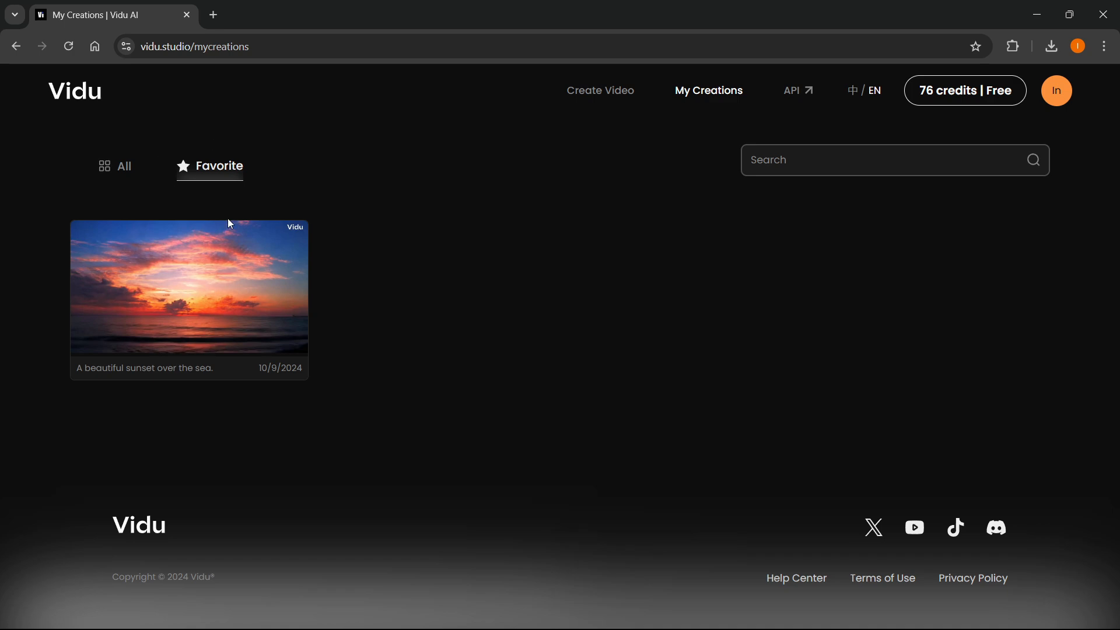
Reopen the favourited video, peek at Re-edit, and return to My Creations
{"action": "left_click", "coordinate": [122, 166]}
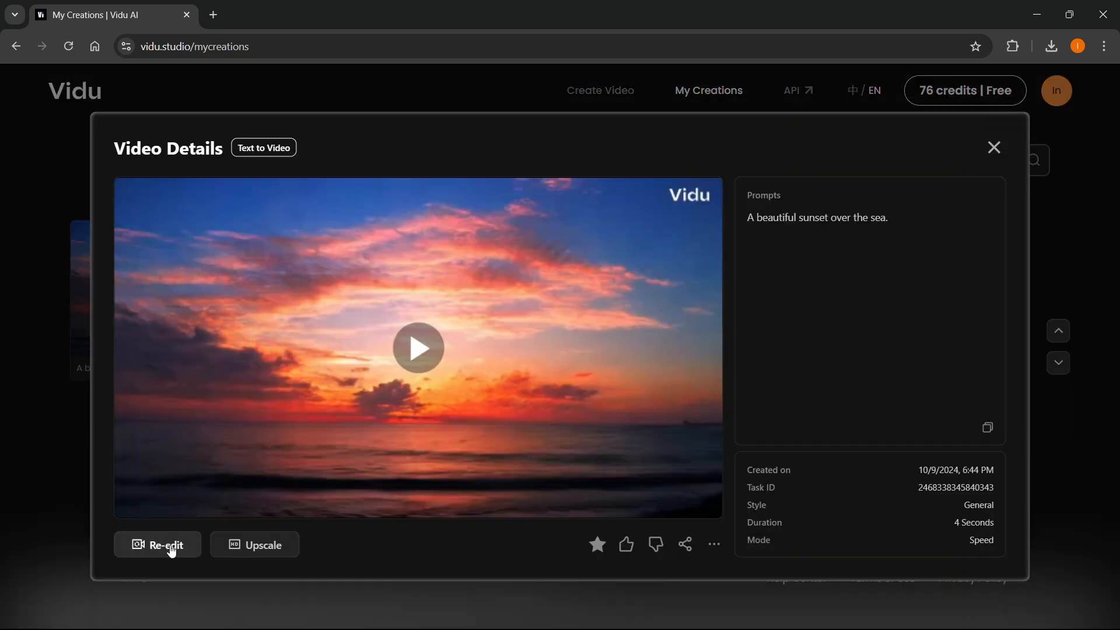
{"action": "left_click", "coordinate": [158, 545]}
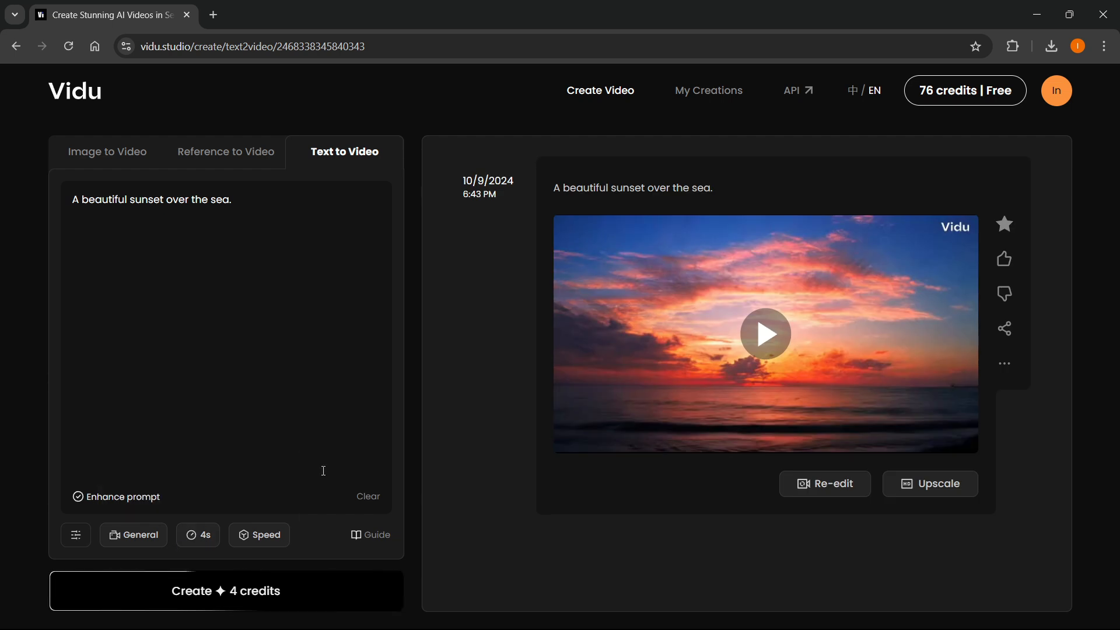
{"action": "mouse_move", "coordinate": [564, 252]}
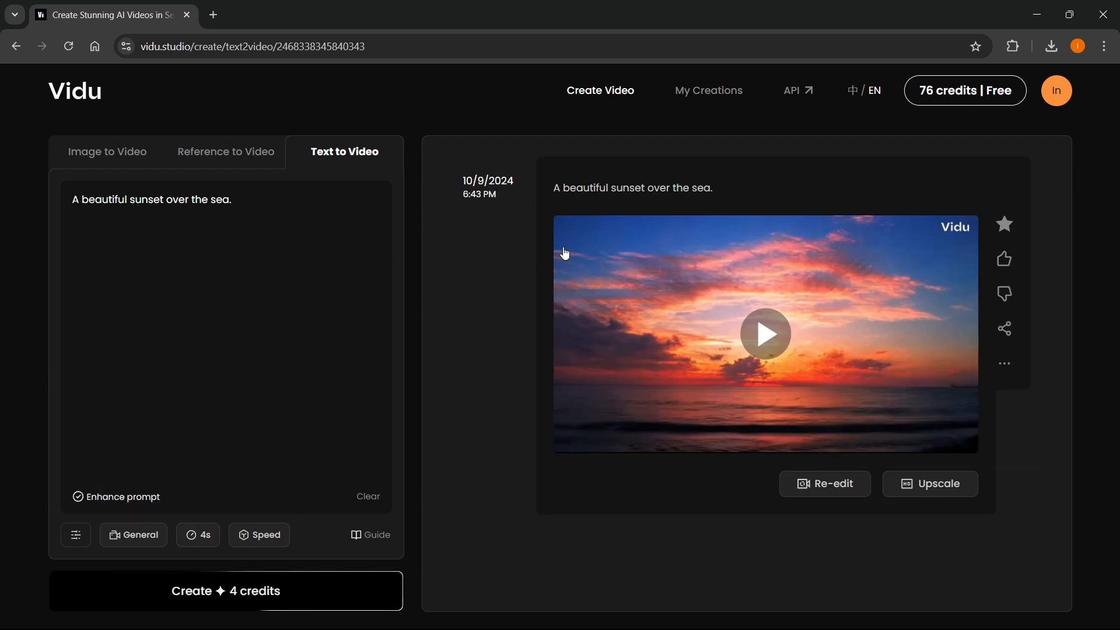
{"action": "left_click", "coordinate": [708, 89]}
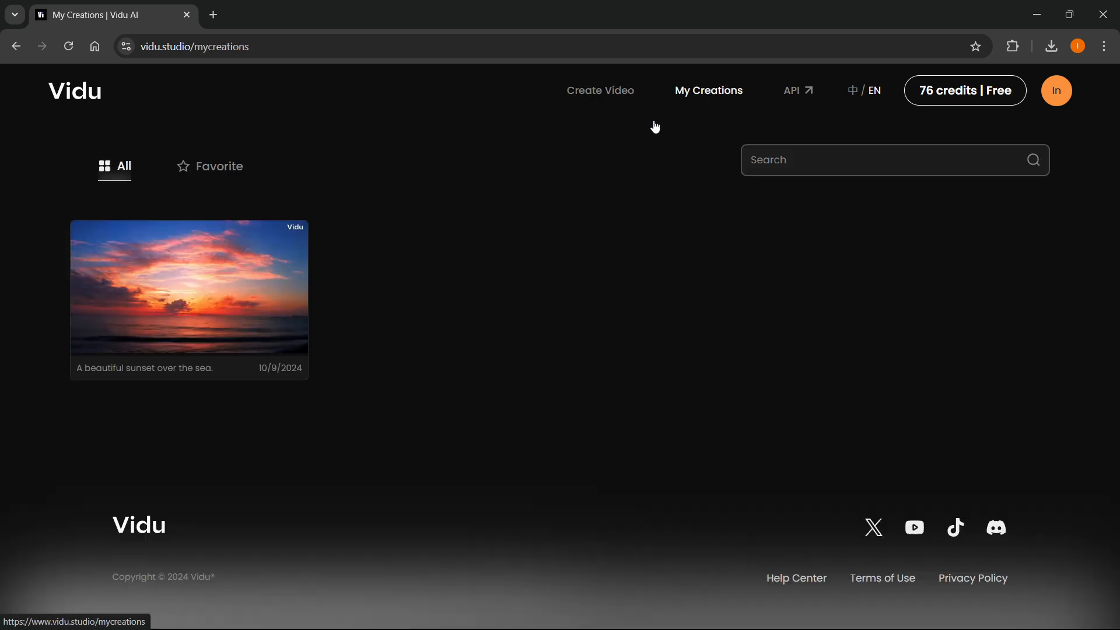
Queue the sunset video for upscaling at 4 credits, leaving 72 with the job In Queue
{"action": "left_click", "coordinate": [254, 545]}
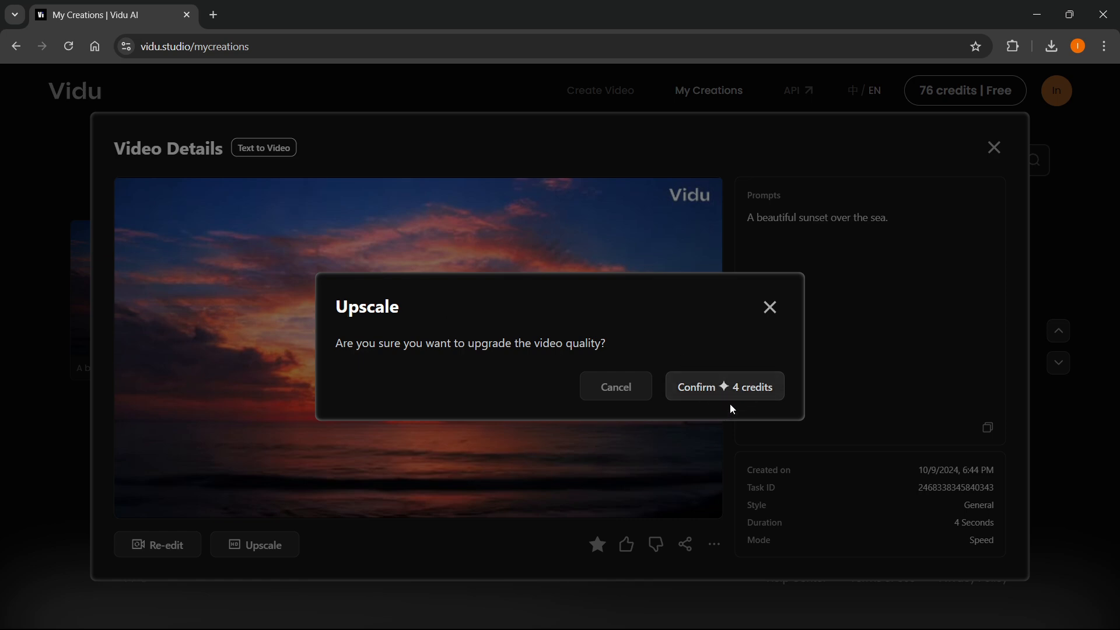
{"action": "left_click", "coordinate": [723, 386]}
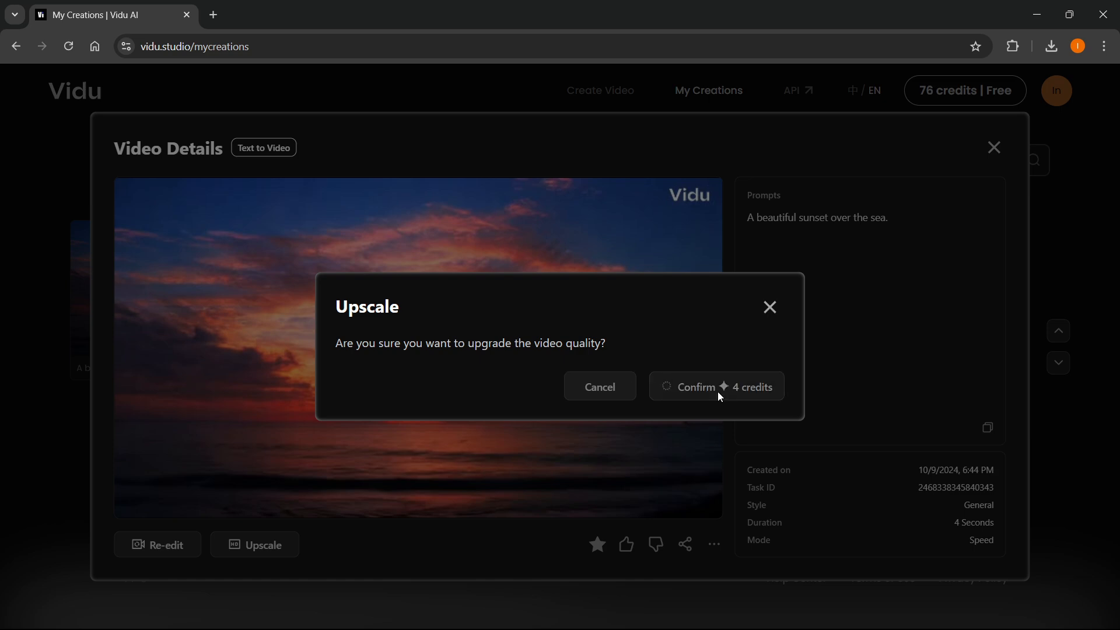
{"action": "left_click", "coordinate": [715, 386]}
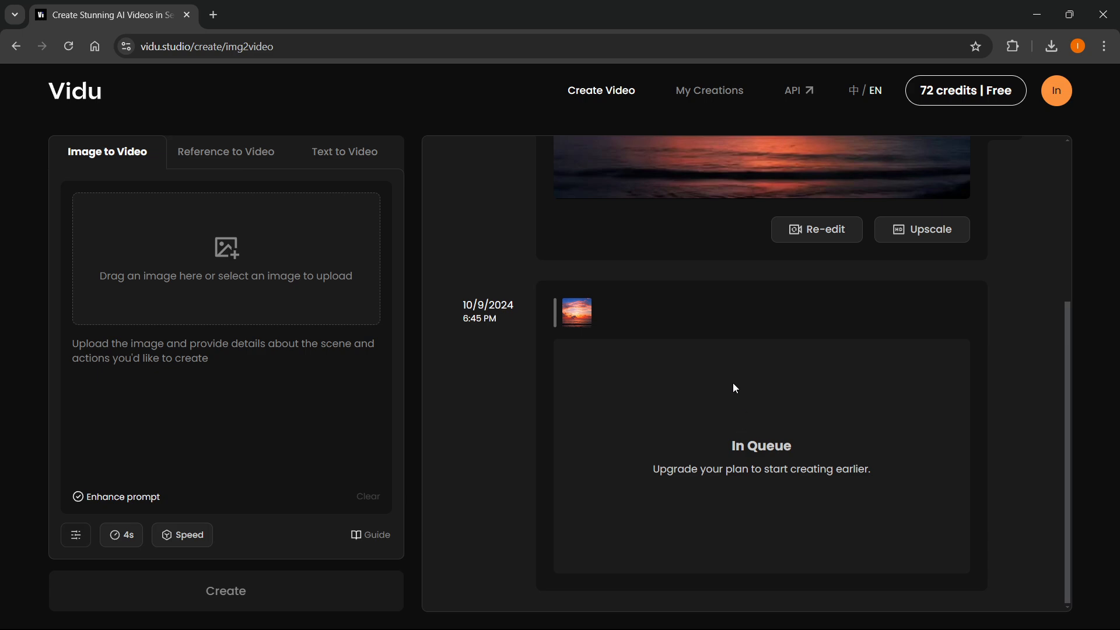
{"action": "mouse_move", "coordinate": [785, 420]}
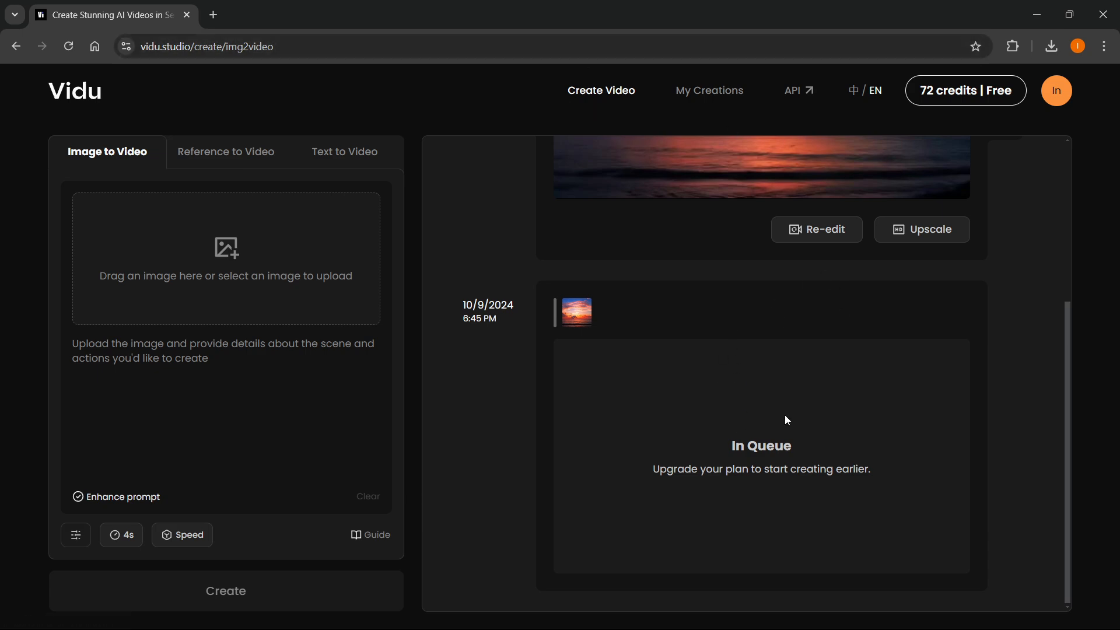